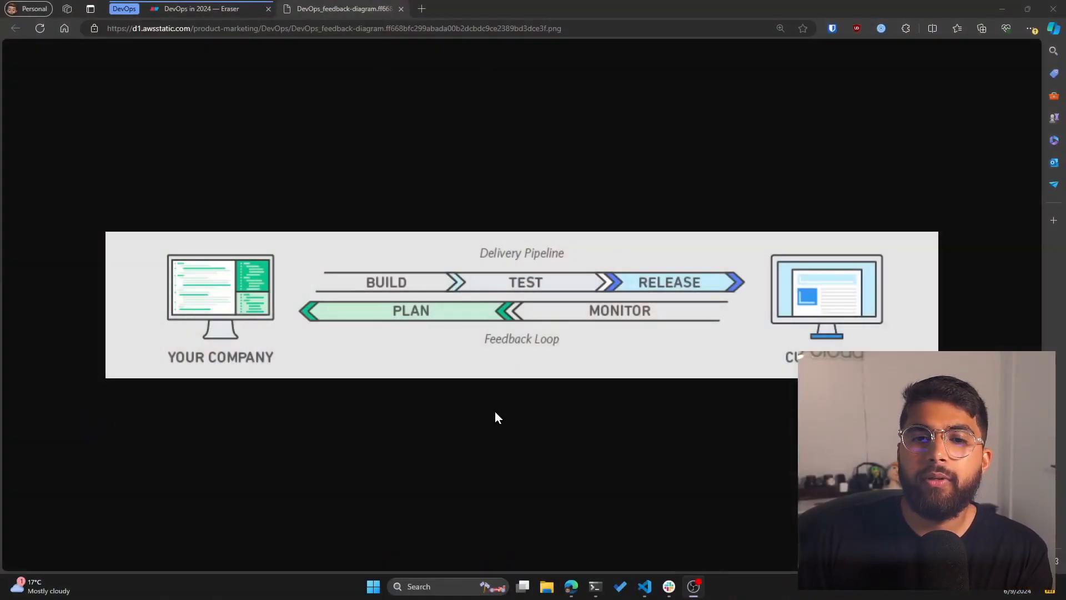
mouse_move(478, 408)
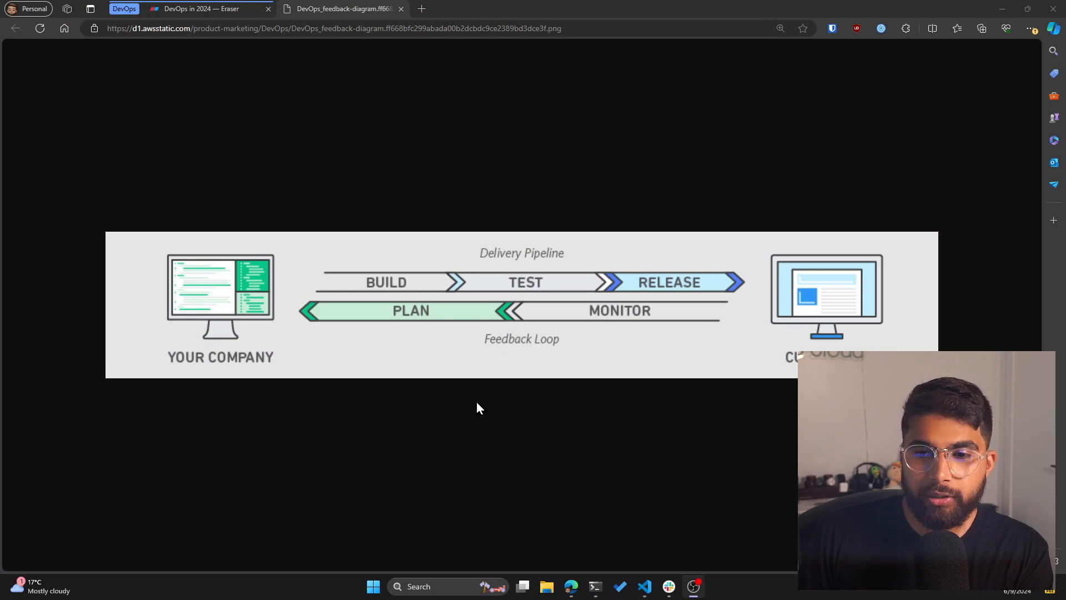
mouse_move(435, 367)
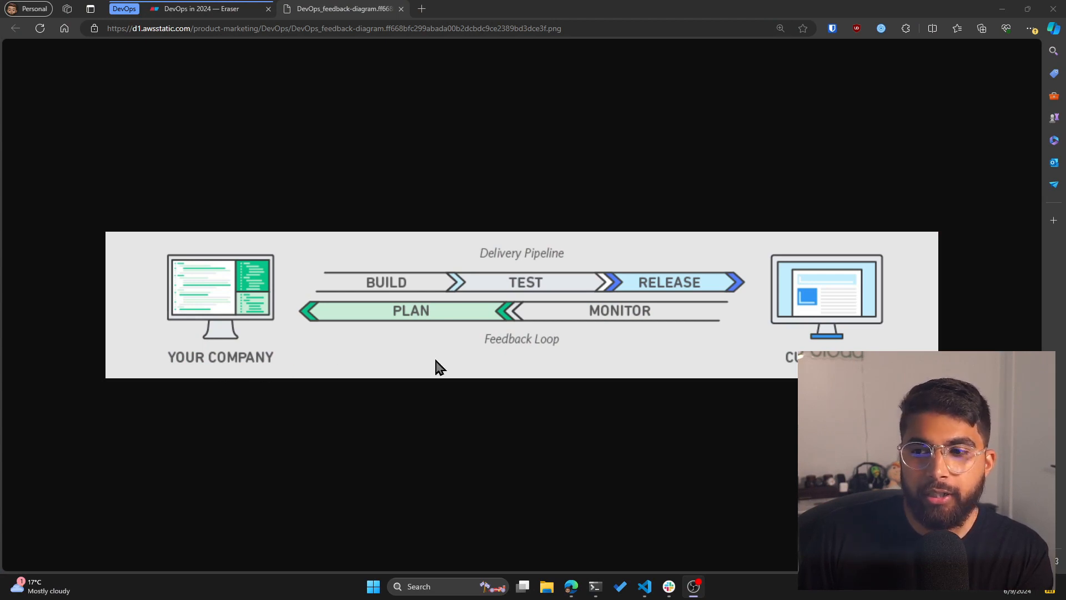
mouse_move(855, 326)
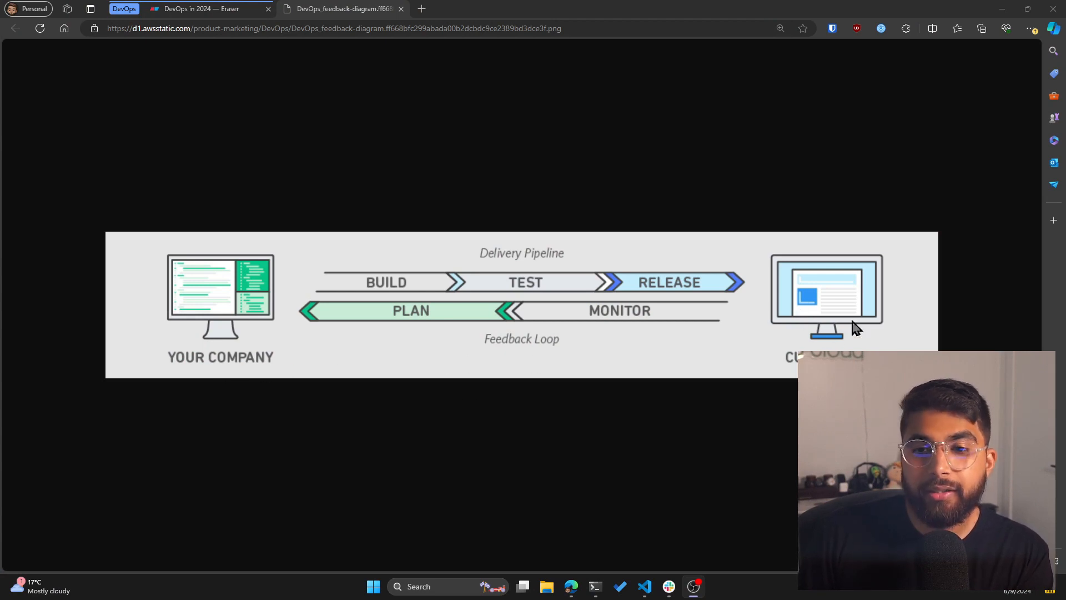
mouse_move(390, 299)
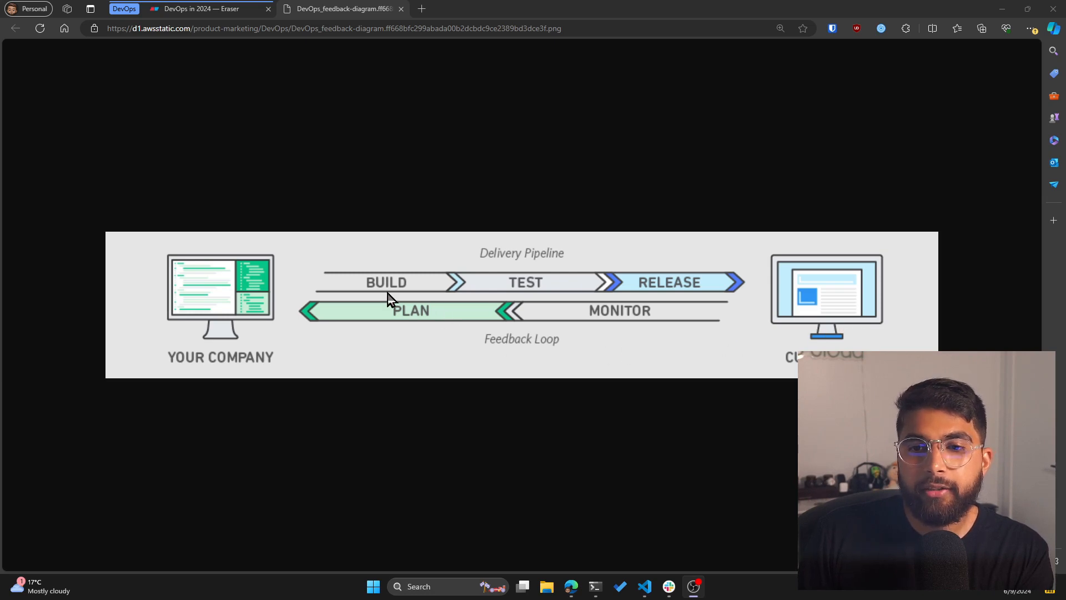
mouse_move(643, 302)
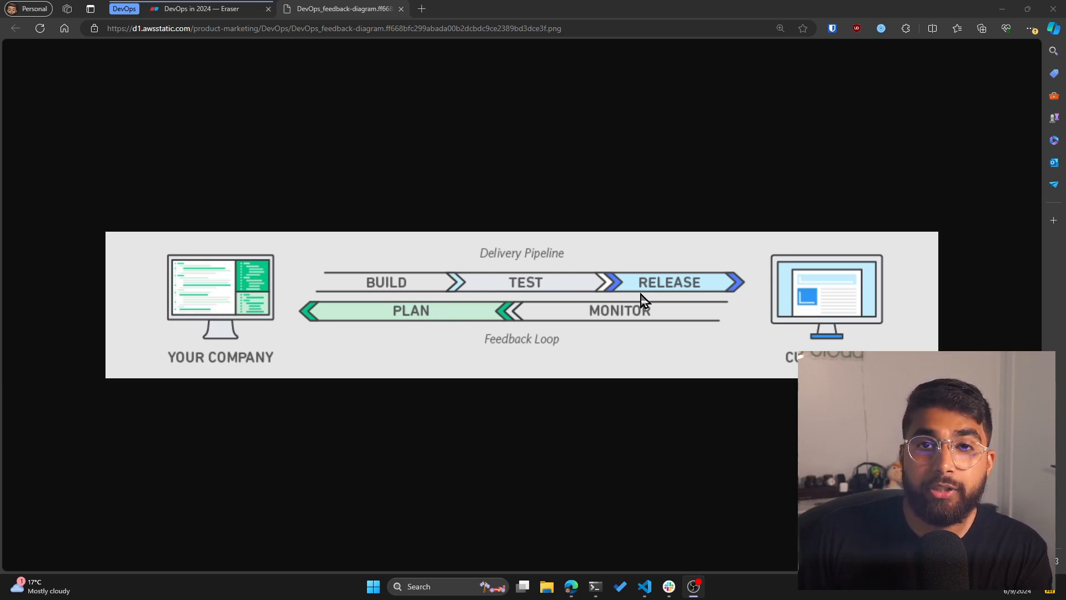
mouse_move(414, 305)
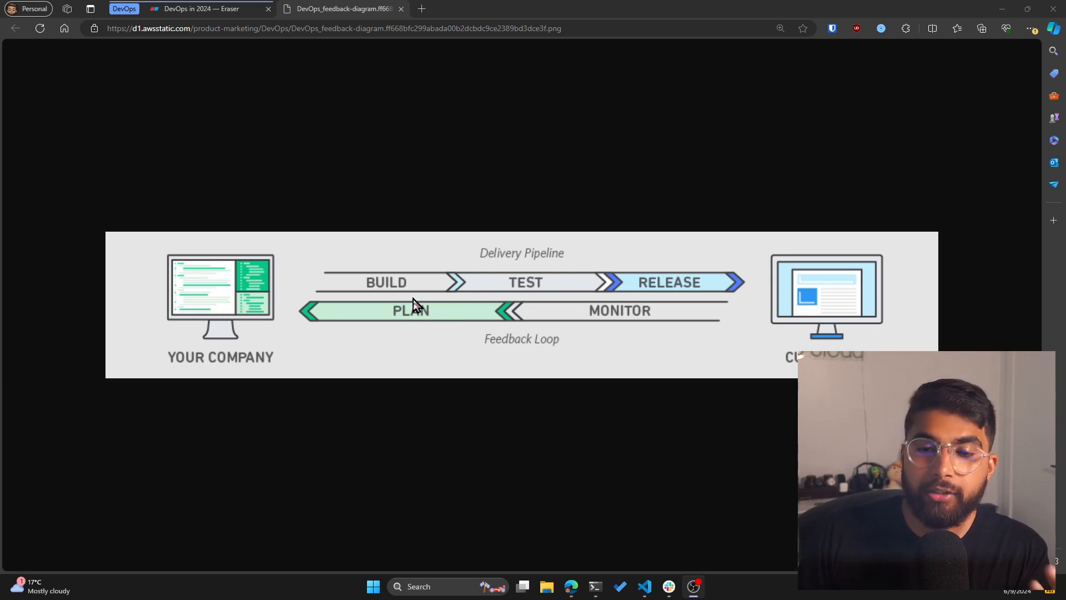
mouse_move(391, 292)
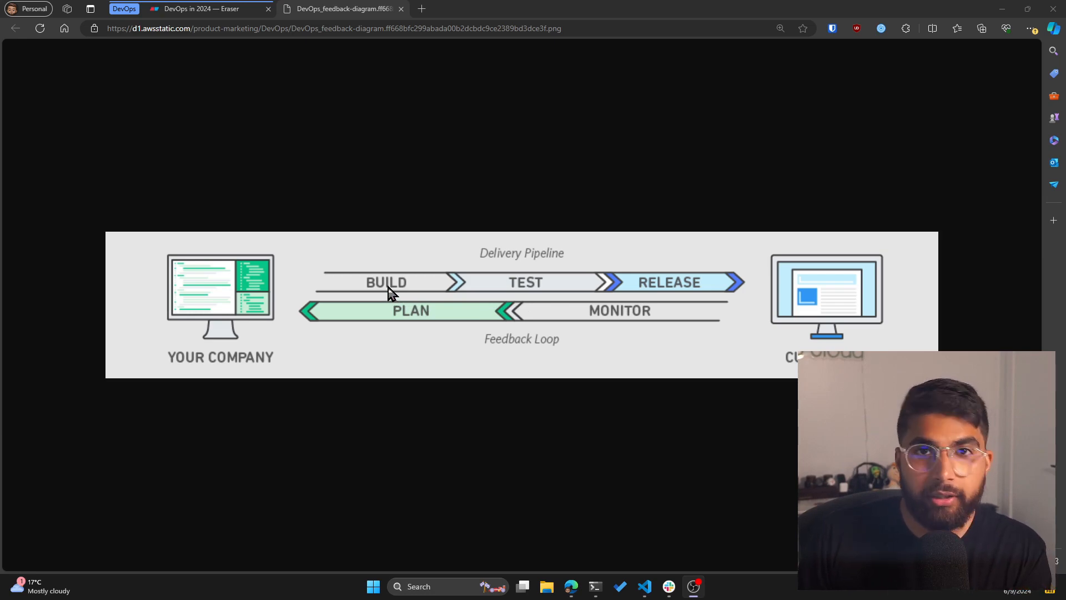
mouse_move(516, 293)
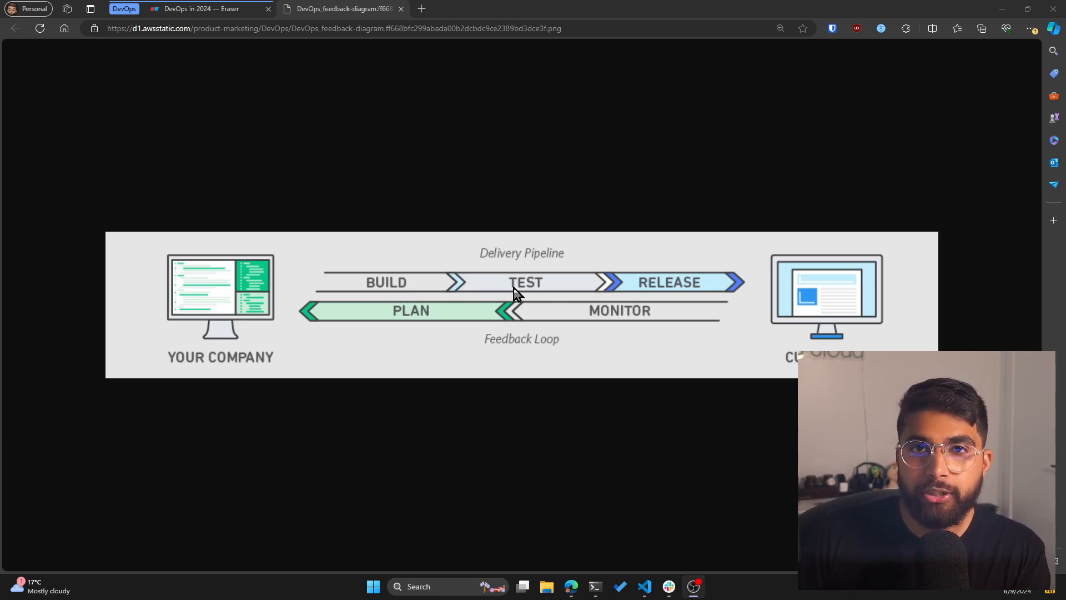
mouse_move(676, 305)
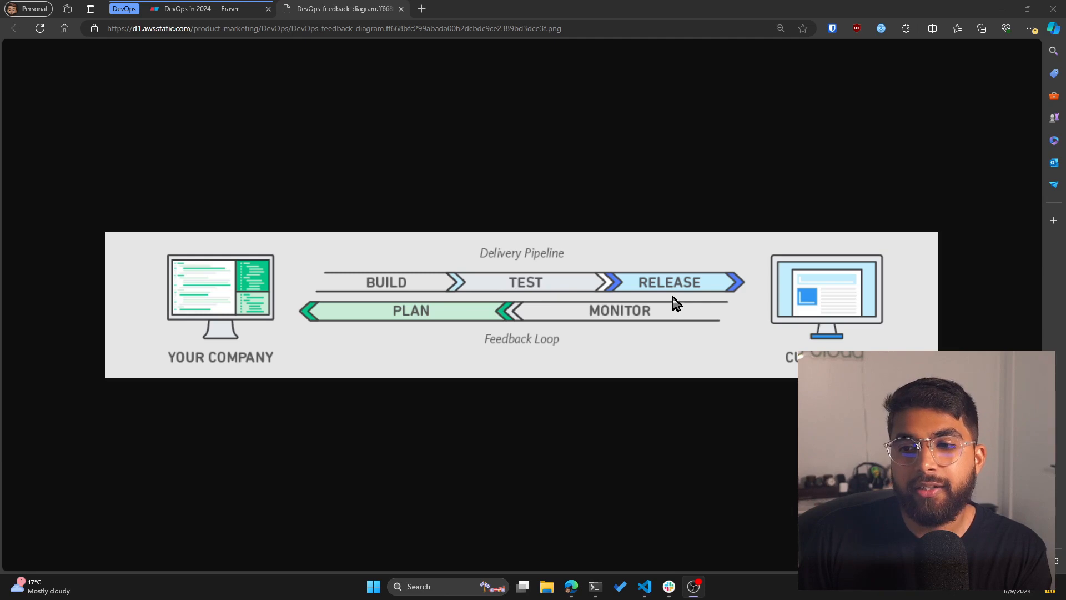
mouse_move(675, 290)
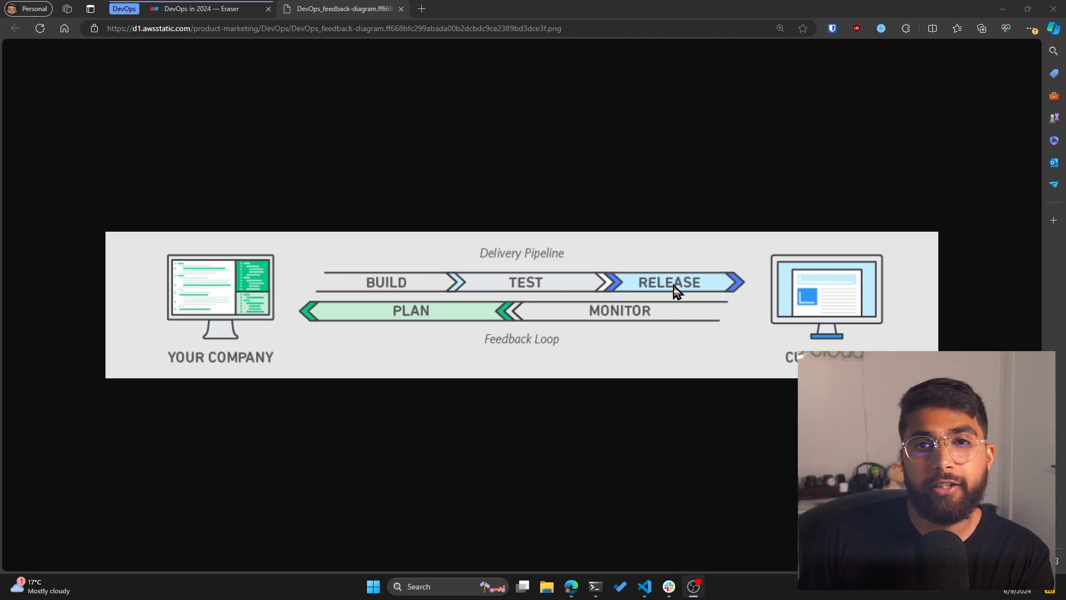
mouse_move(722, 298)
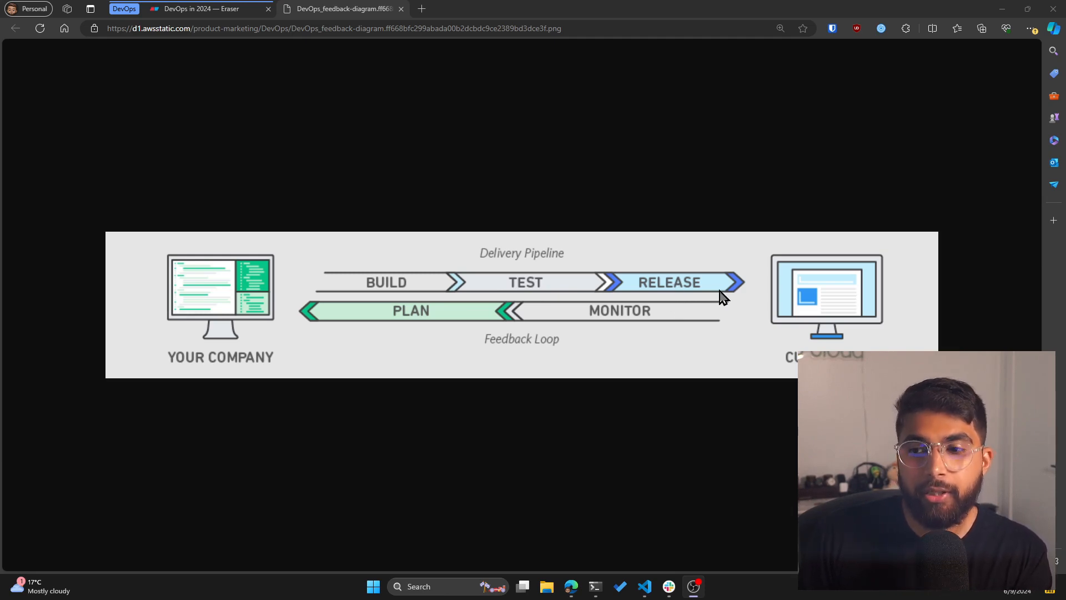
mouse_move(738, 302)
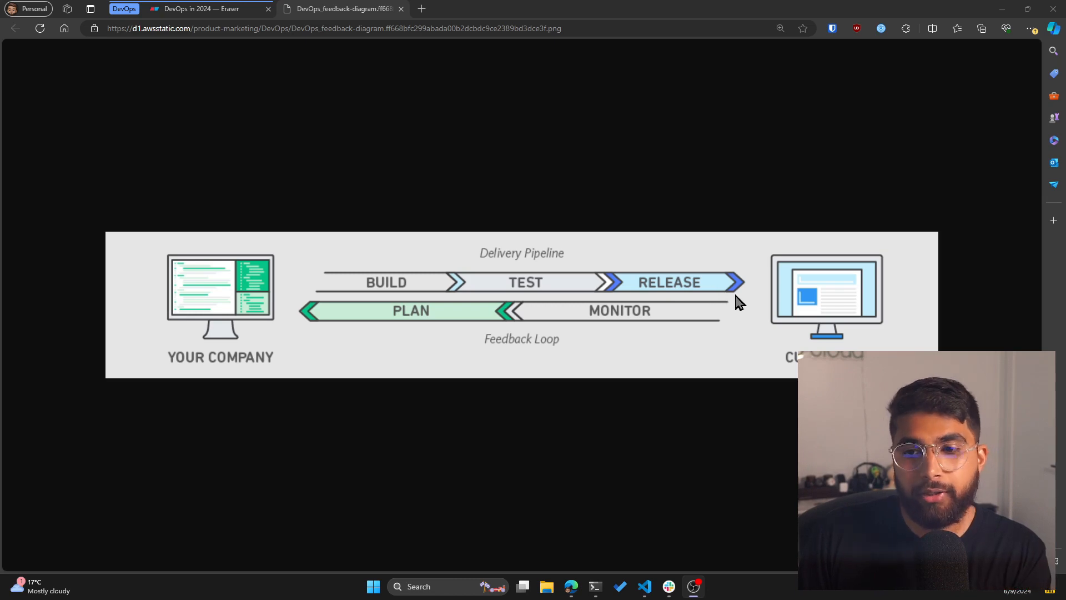
mouse_move(756, 332)
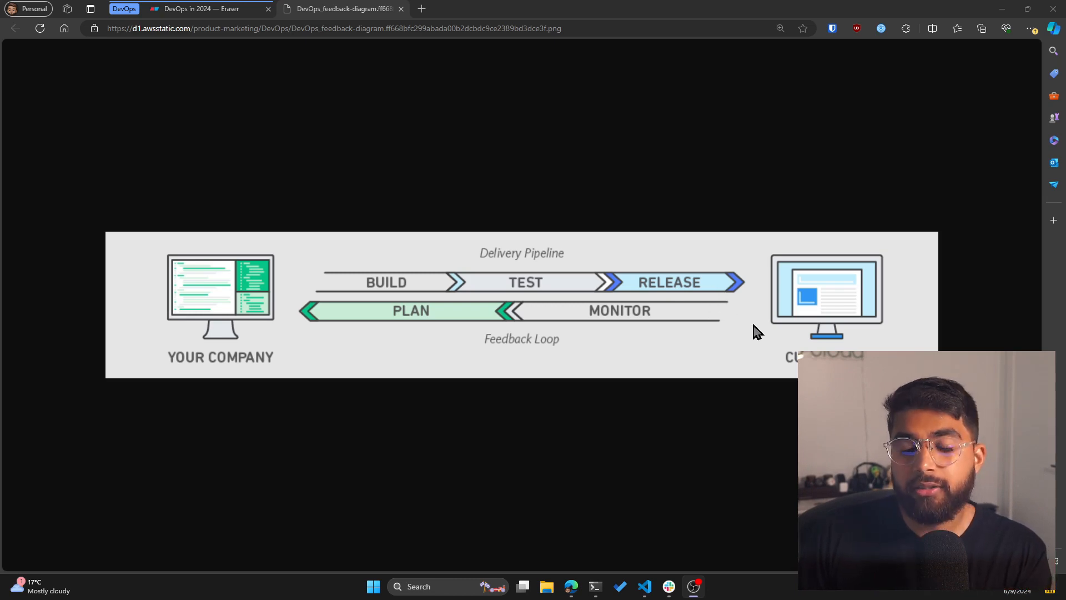
mouse_move(627, 326)
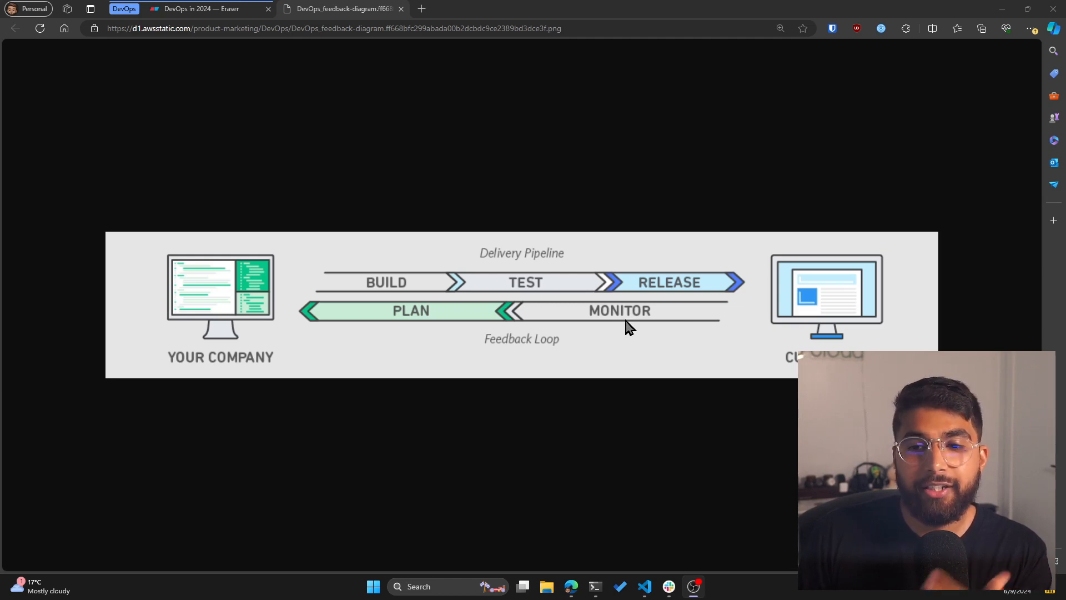
mouse_move(422, 319)
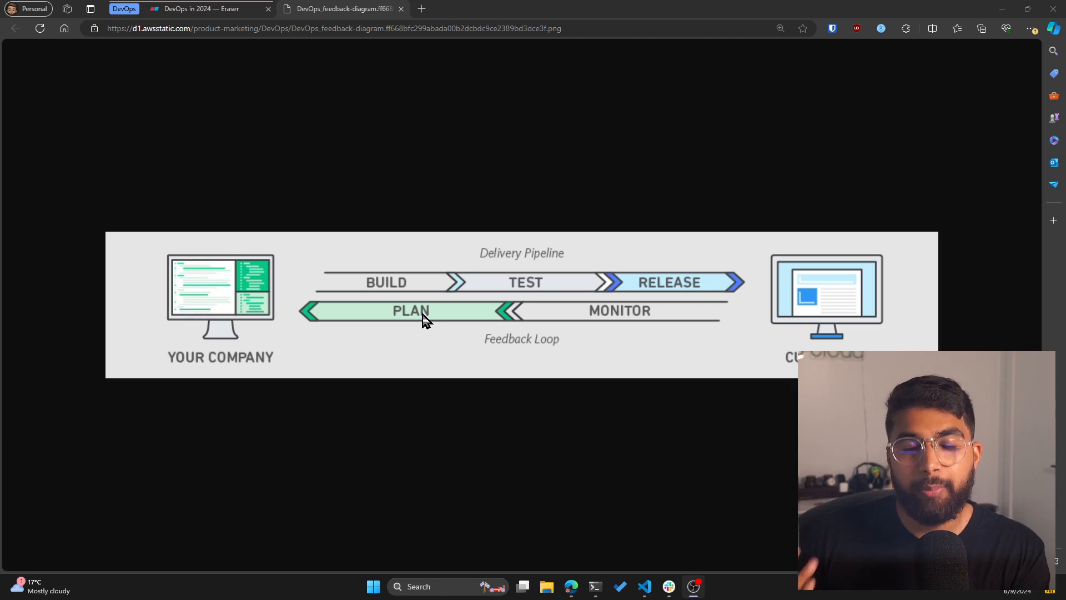
mouse_move(753, 266)
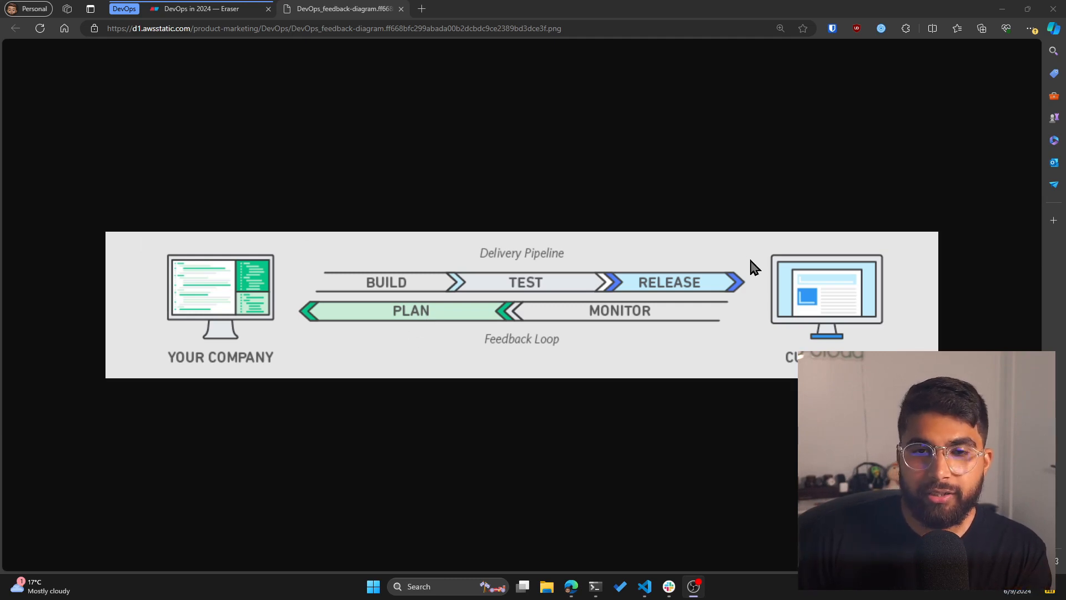
mouse_move(372, 157)
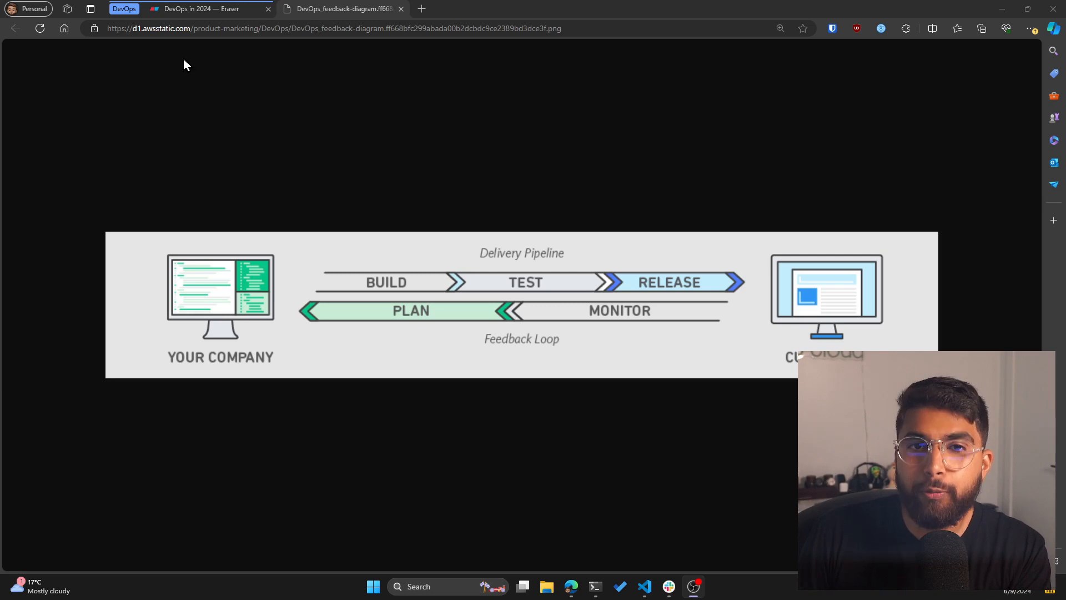
Return to the DevOps in 2024 file and scroll down through the written roadmap document
left_click(198, 8)
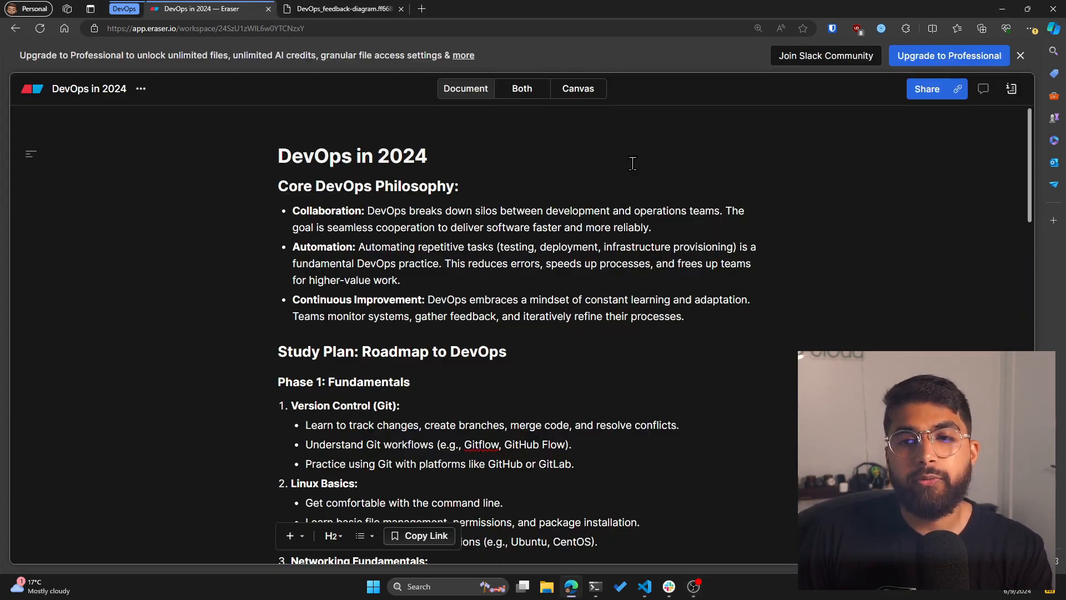
left_click(577, 89)
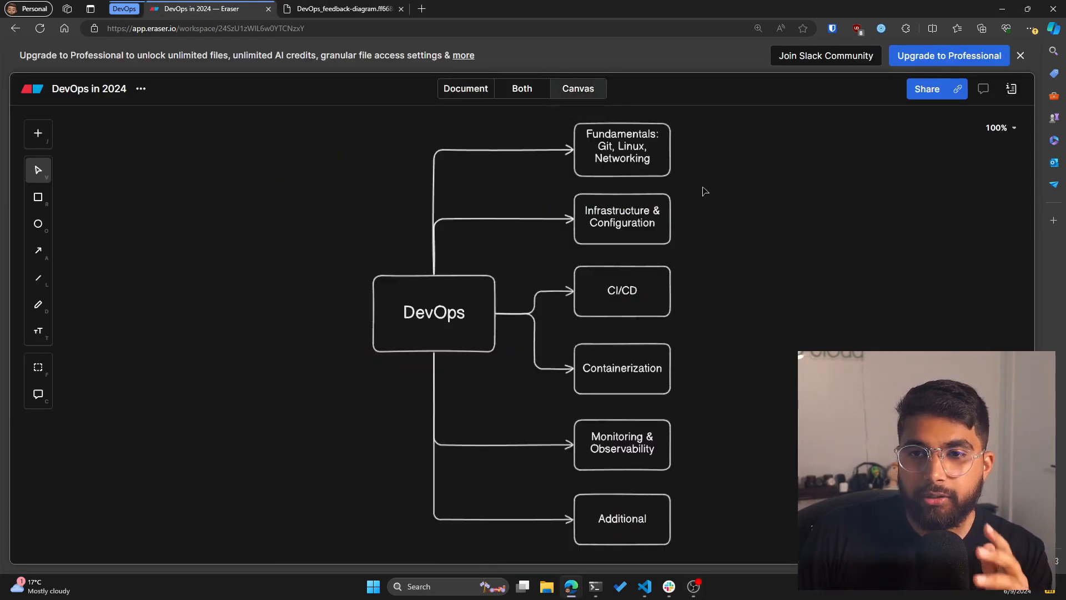
mouse_move(740, 185)
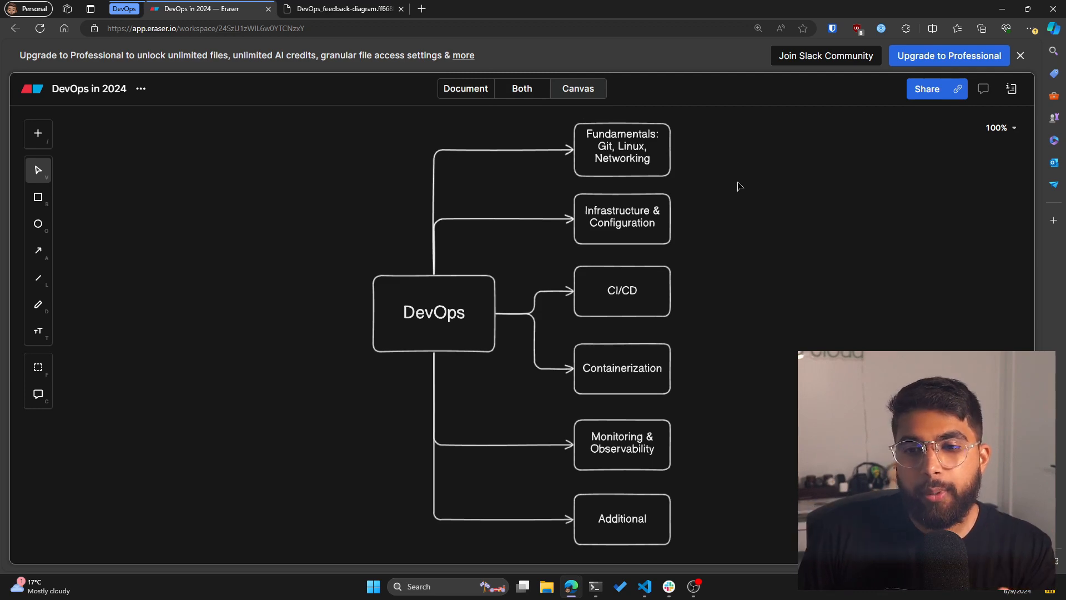
mouse_move(740, 218)
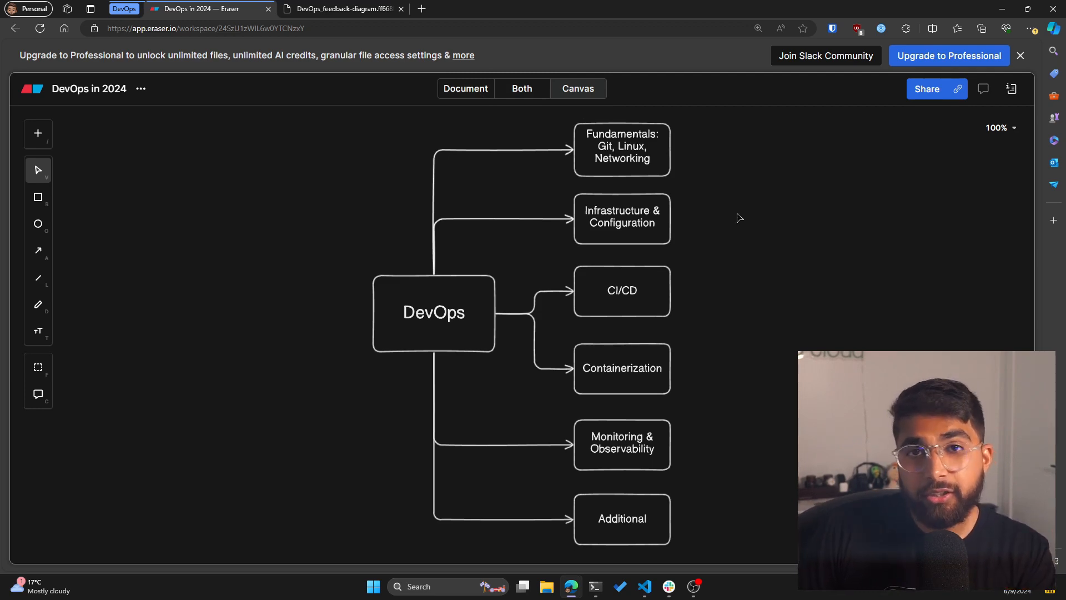
mouse_move(706, 190)
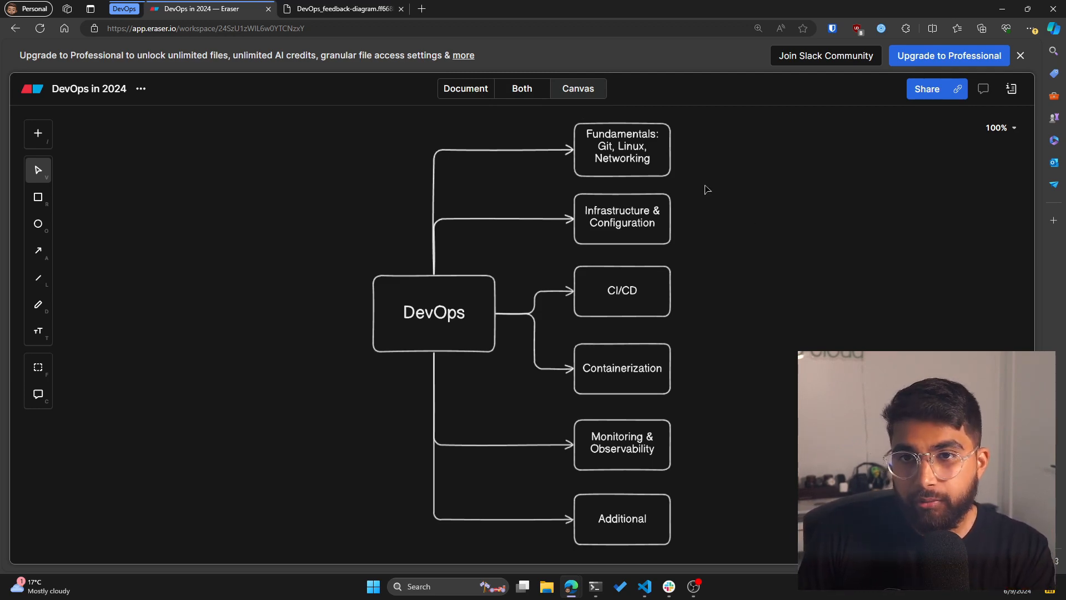
left_click(466, 89)
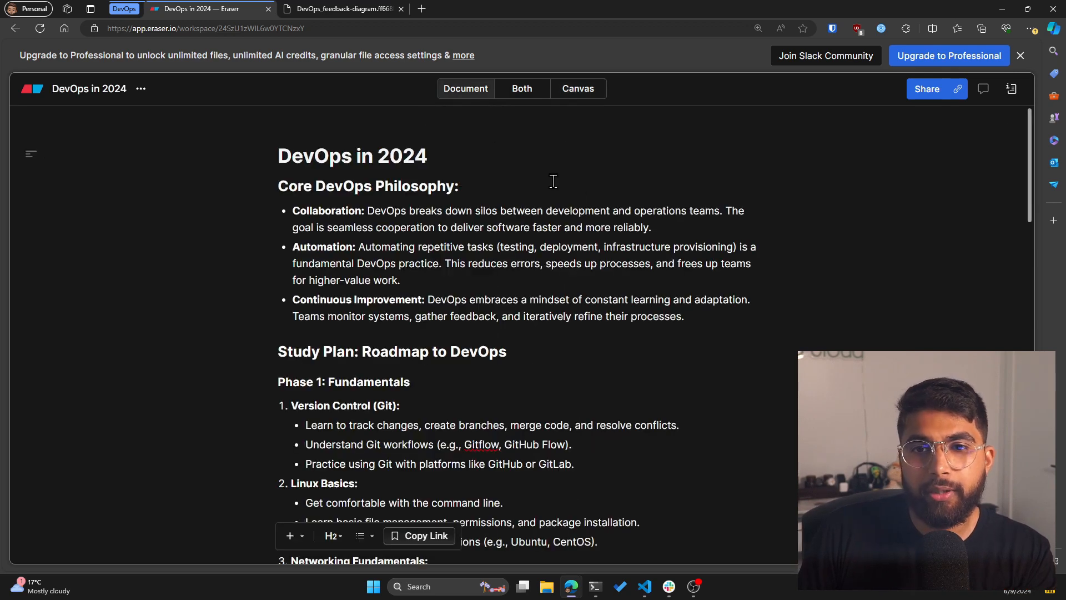
scroll("down", 3)
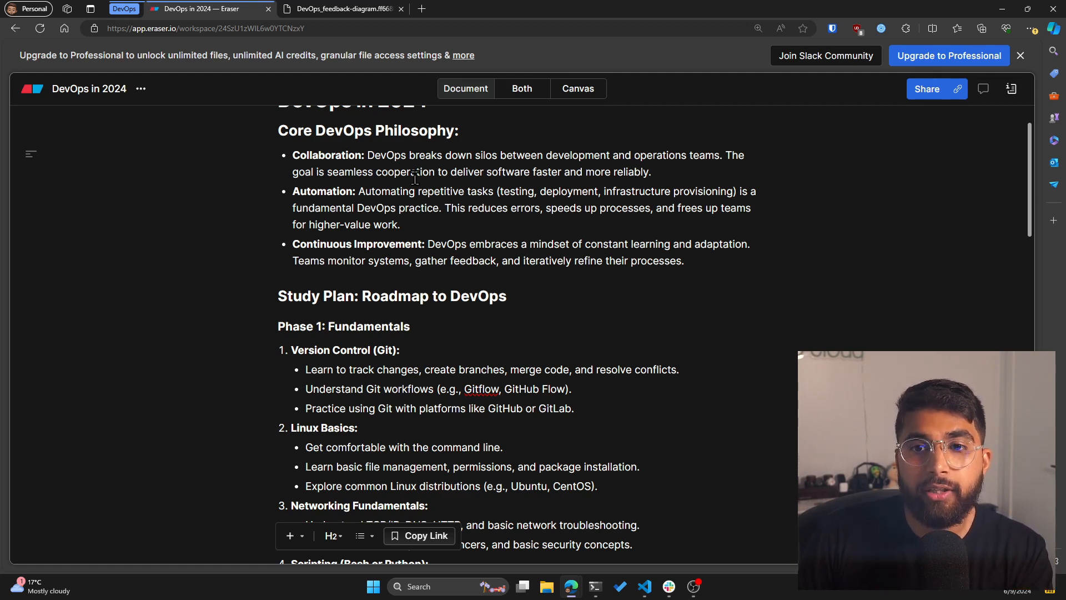
mouse_move(777, 215)
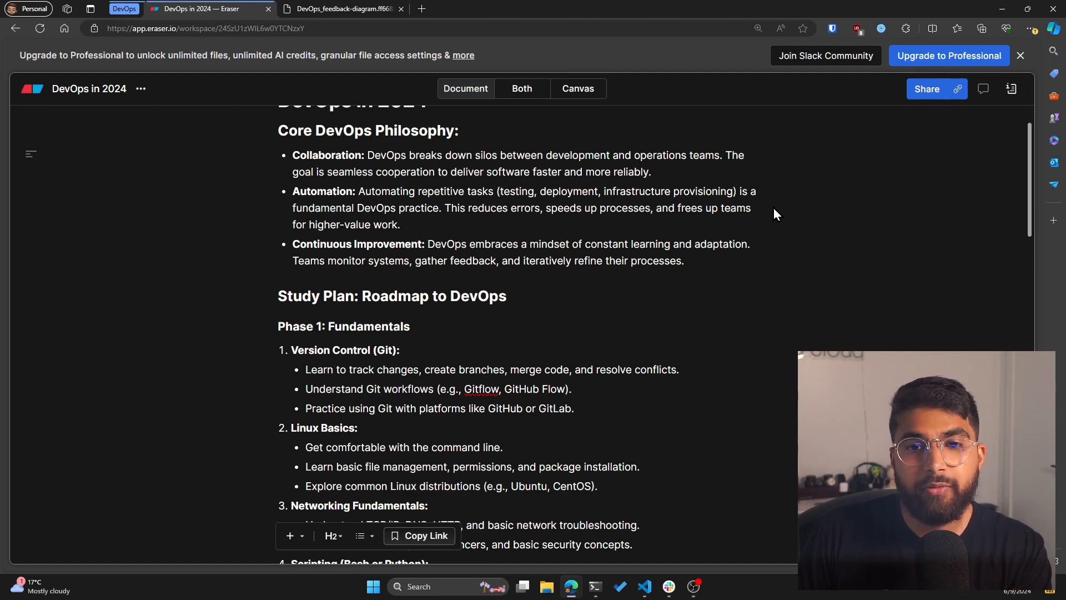
mouse_move(636, 283)
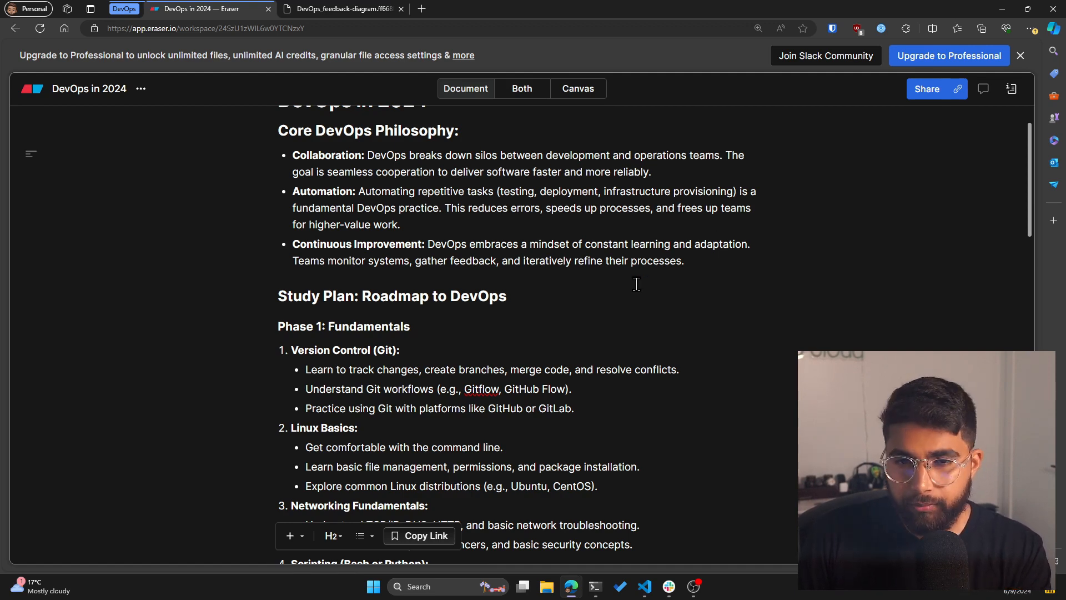
scroll("down", 3)
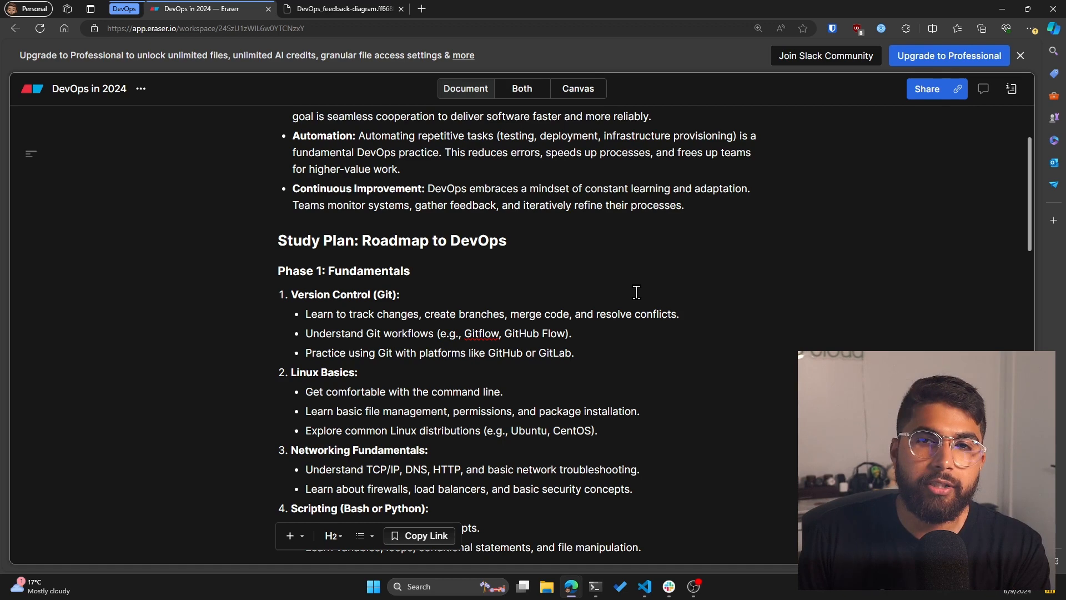
scroll("down", 3)
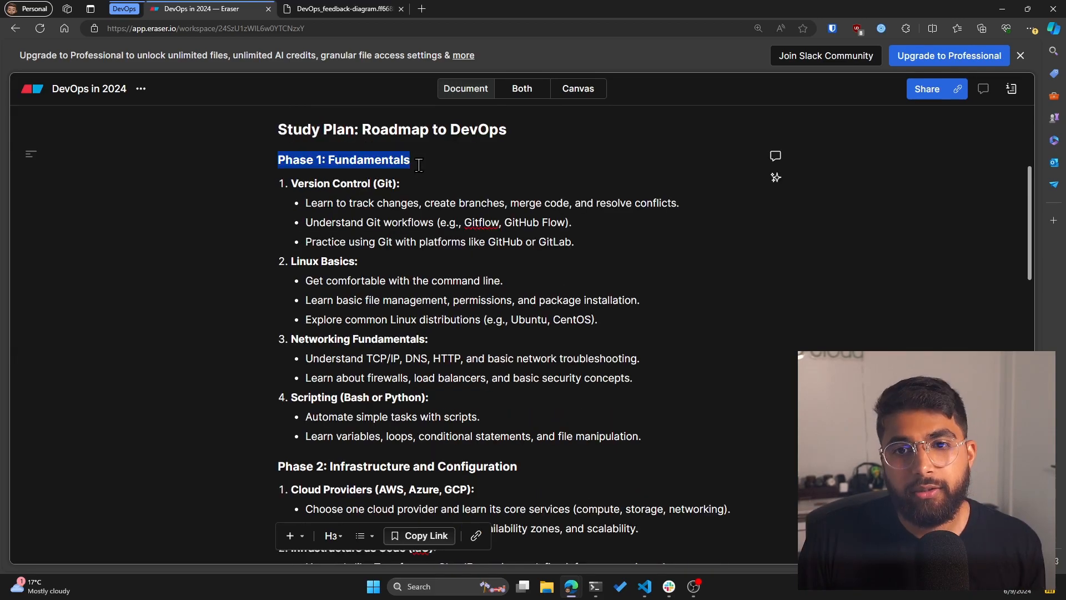
Show the roadmap document and the DevOps diagram side by side in the Both view
left_click(522, 89)
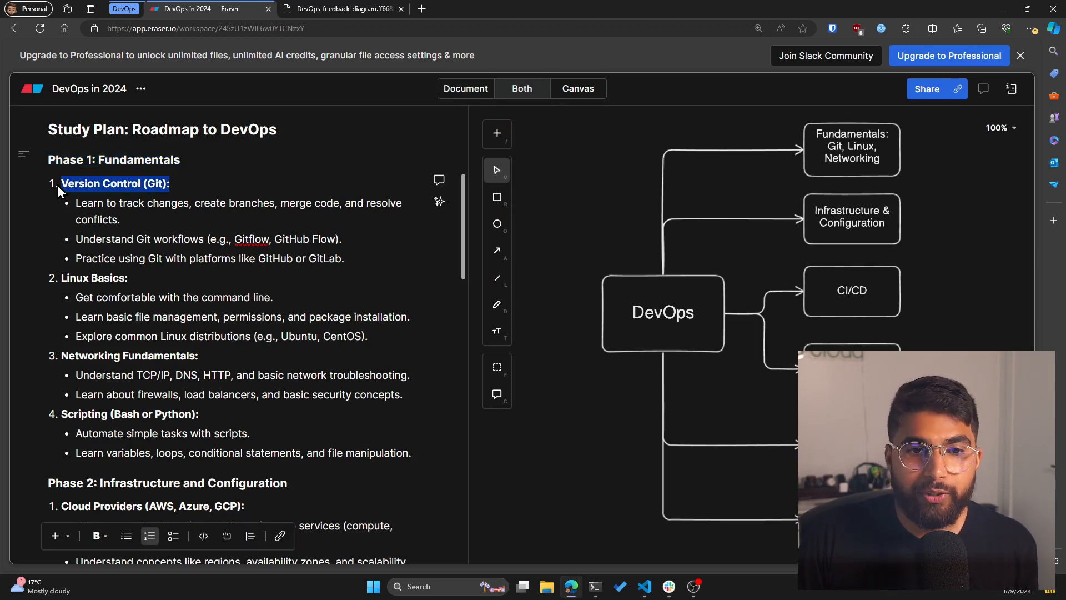
left_click(121, 219)
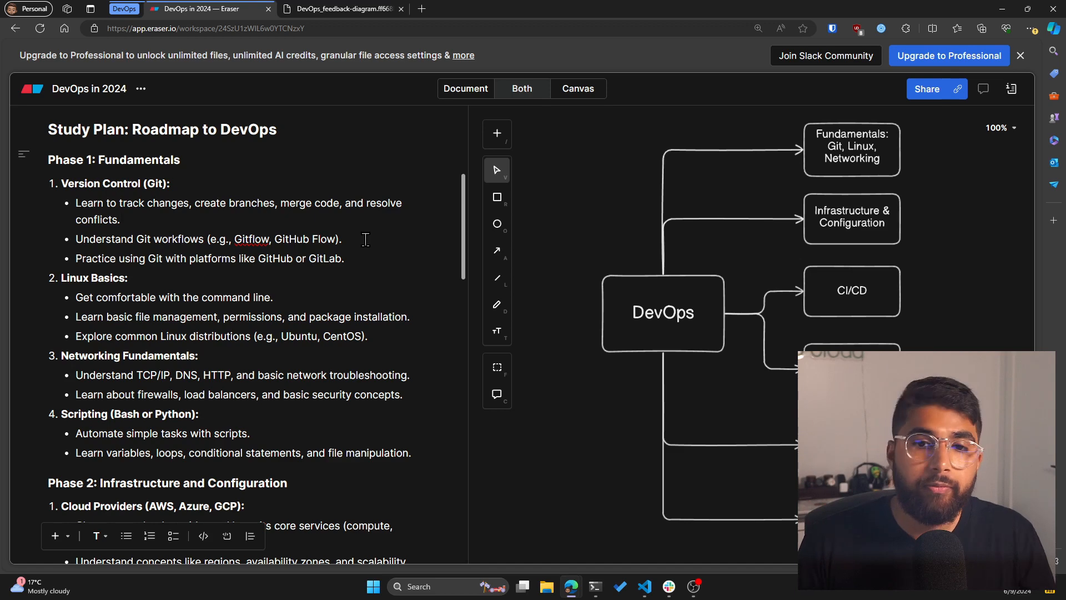
mouse_move(365, 241)
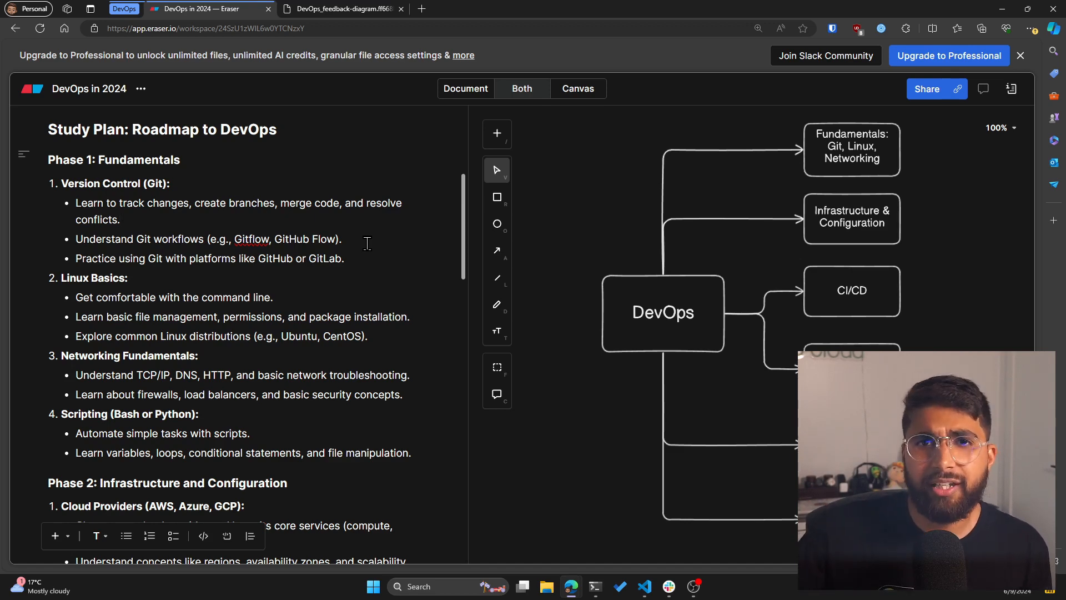
scroll("down", 3)
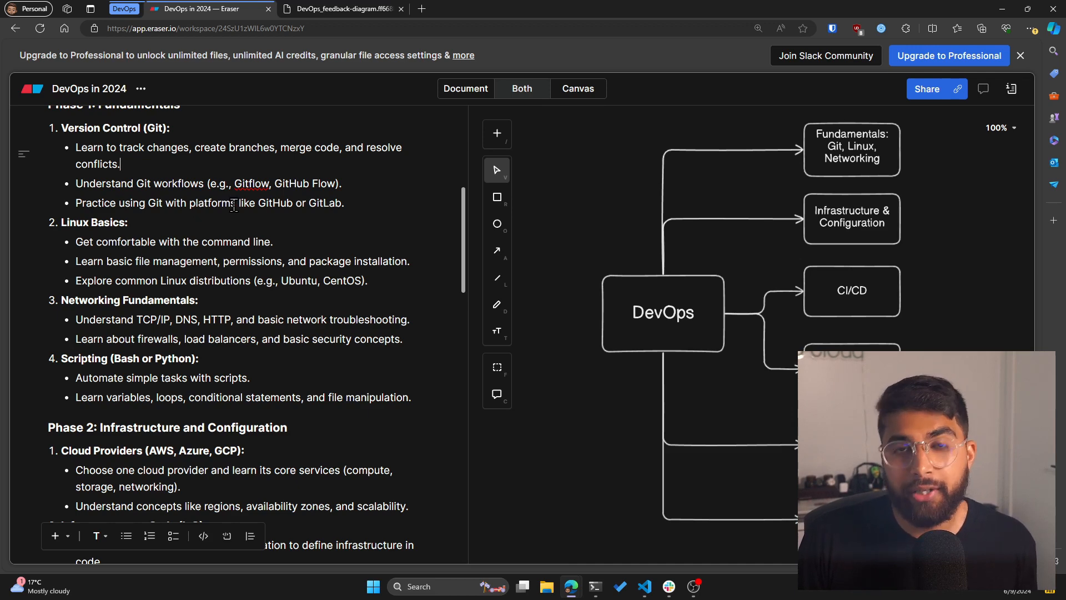
scroll("down", 3)
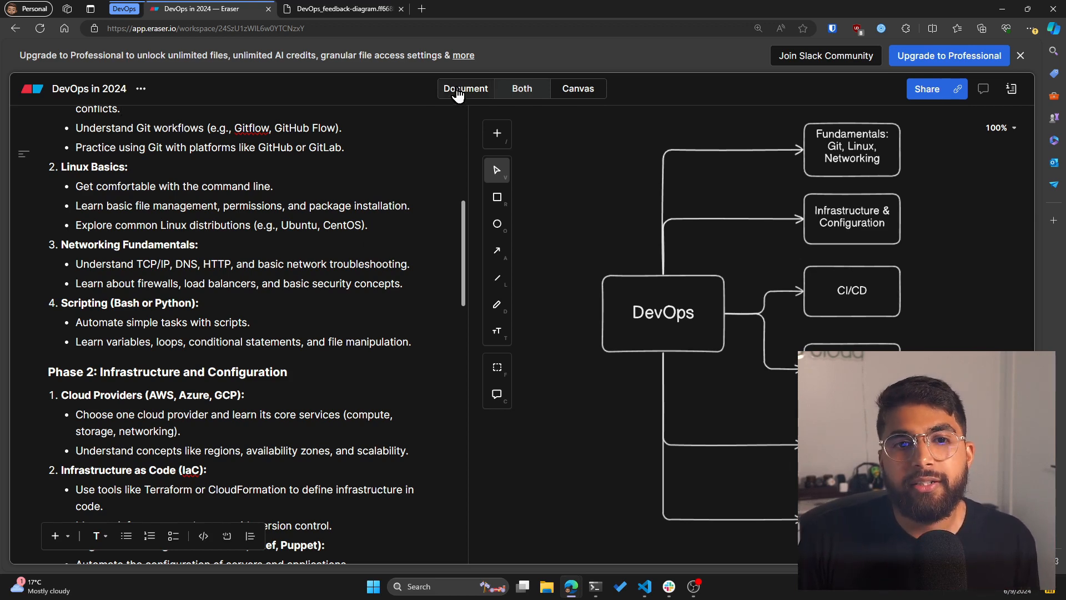
Show the document full width and scroll down to Phase 2: Infrastructure and Configuration
left_click(465, 89)
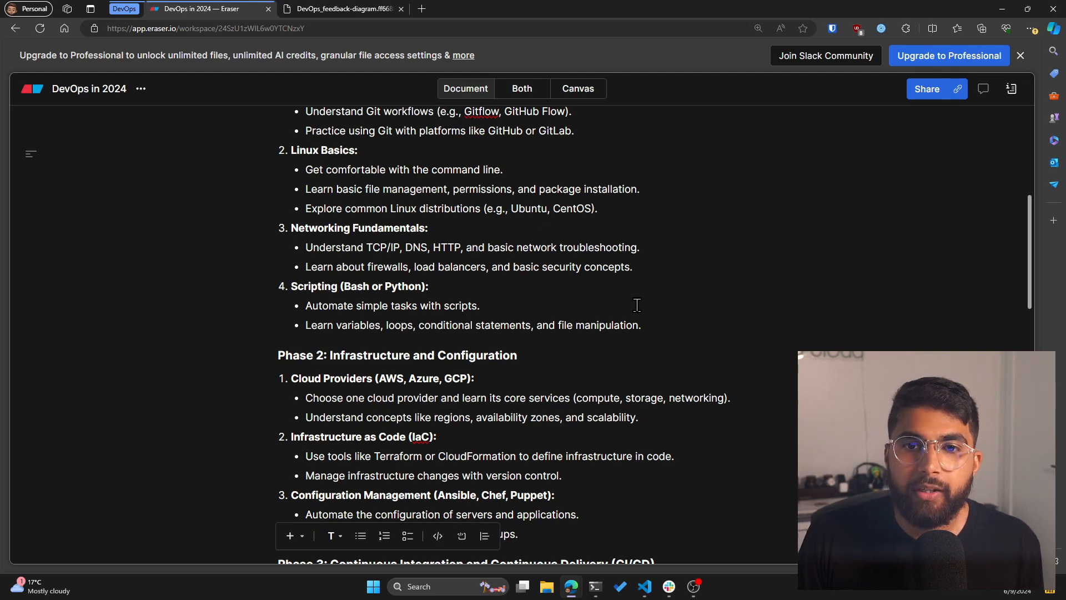
mouse_move(689, 313)
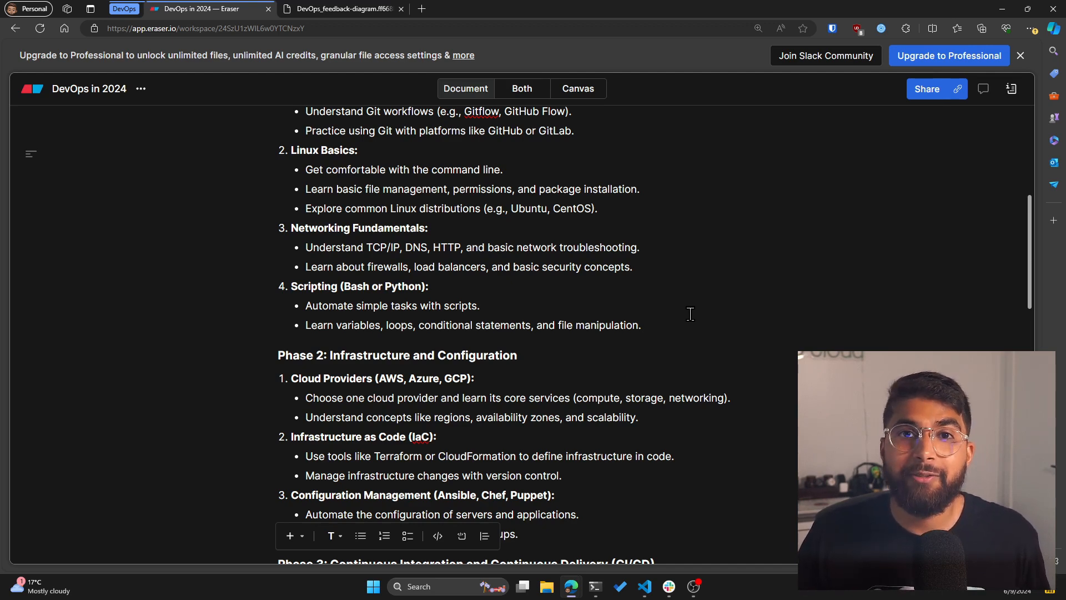
scroll("down", 3)
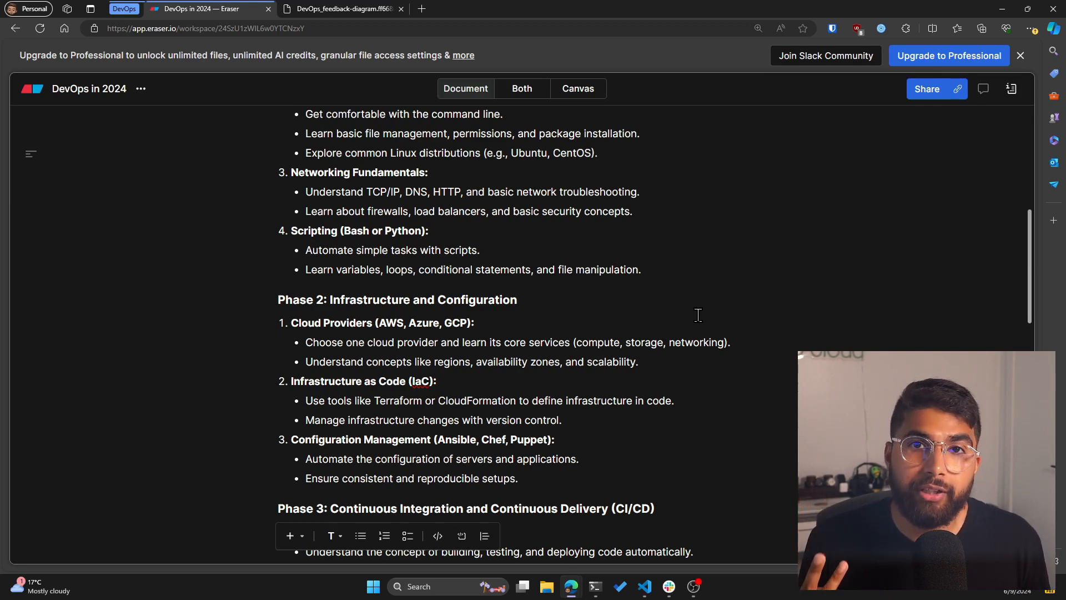
scroll("down", 3)
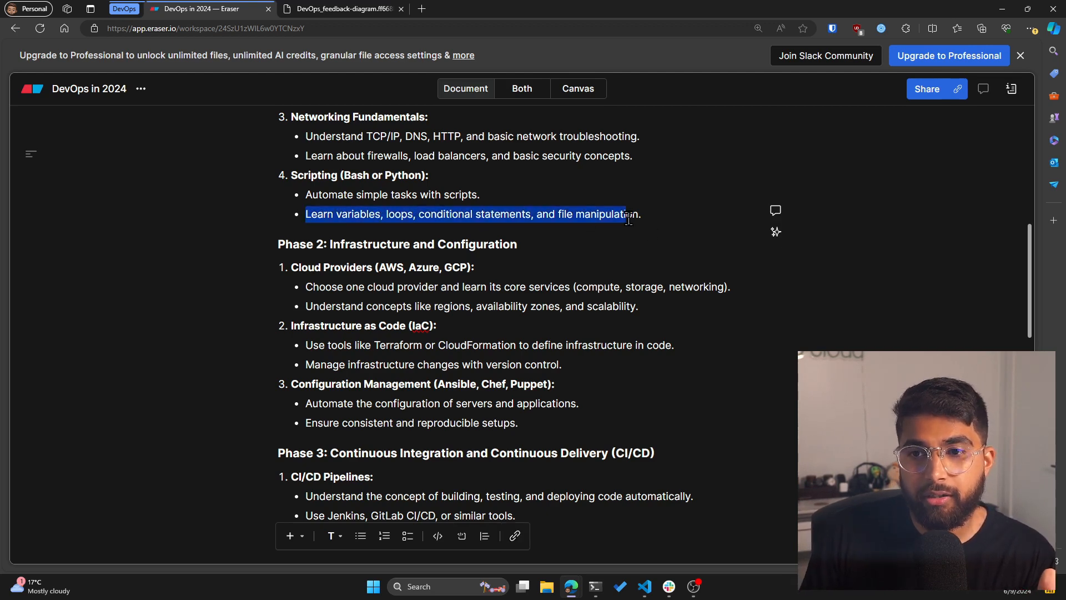
mouse_move(634, 213)
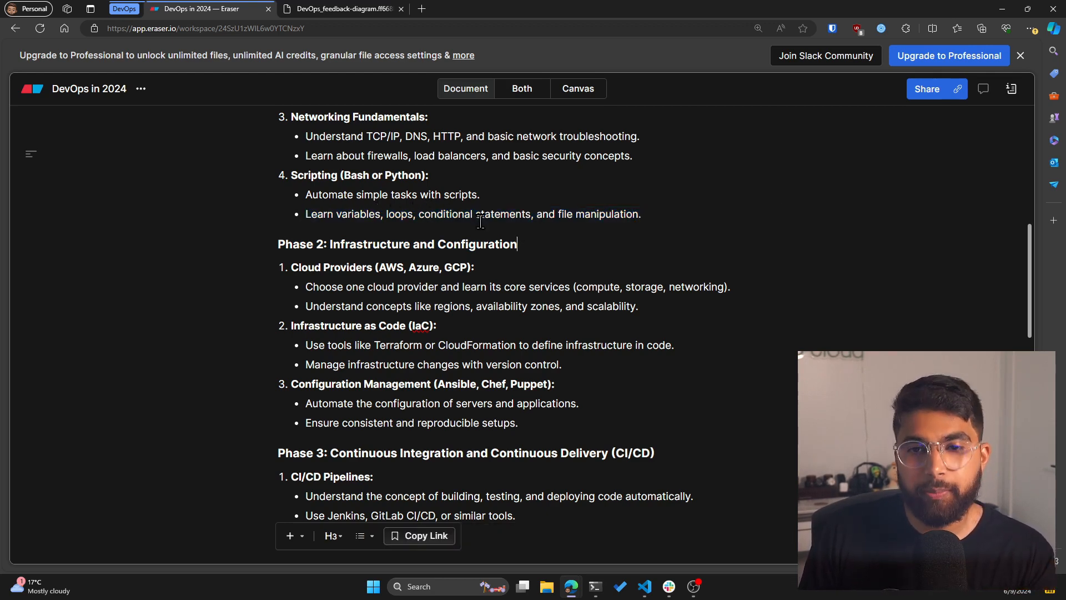
Scroll the roadmap down to Phase 3 CI/CD and Phase 4: Containerization
scroll("down", 3)
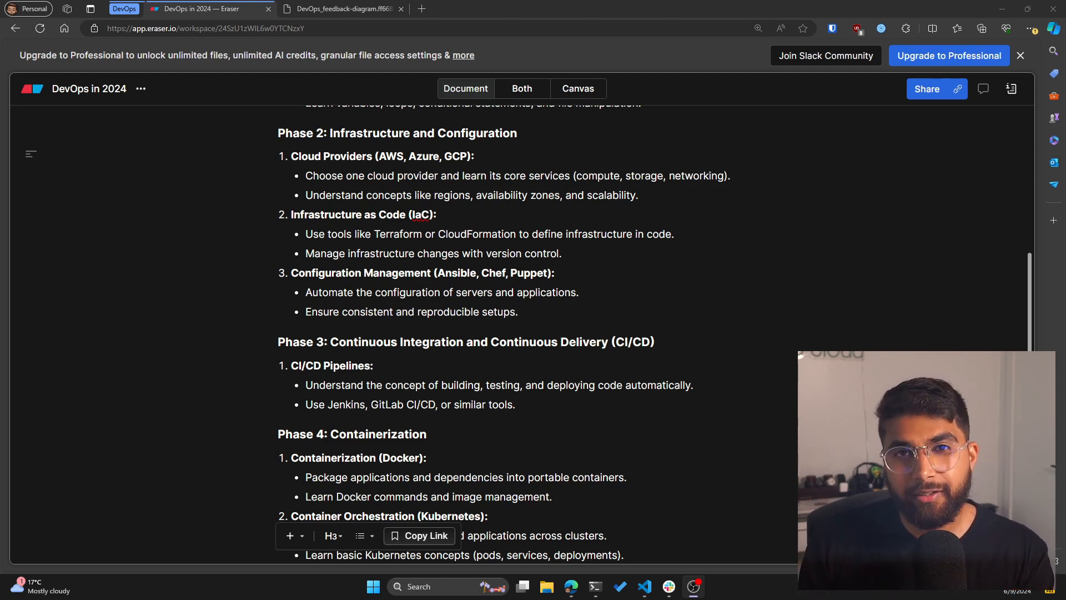
mouse_move(189, 453)
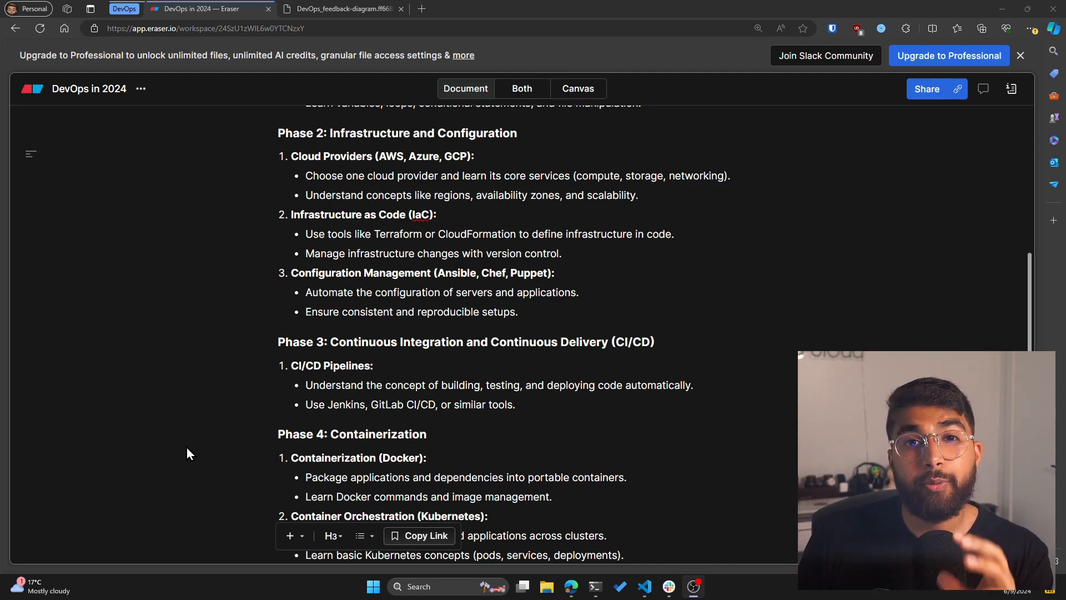
Scroll down to Phase 5: Monitoring and Observability with Prometheus, Grafana and ELK
scroll("down", 3)
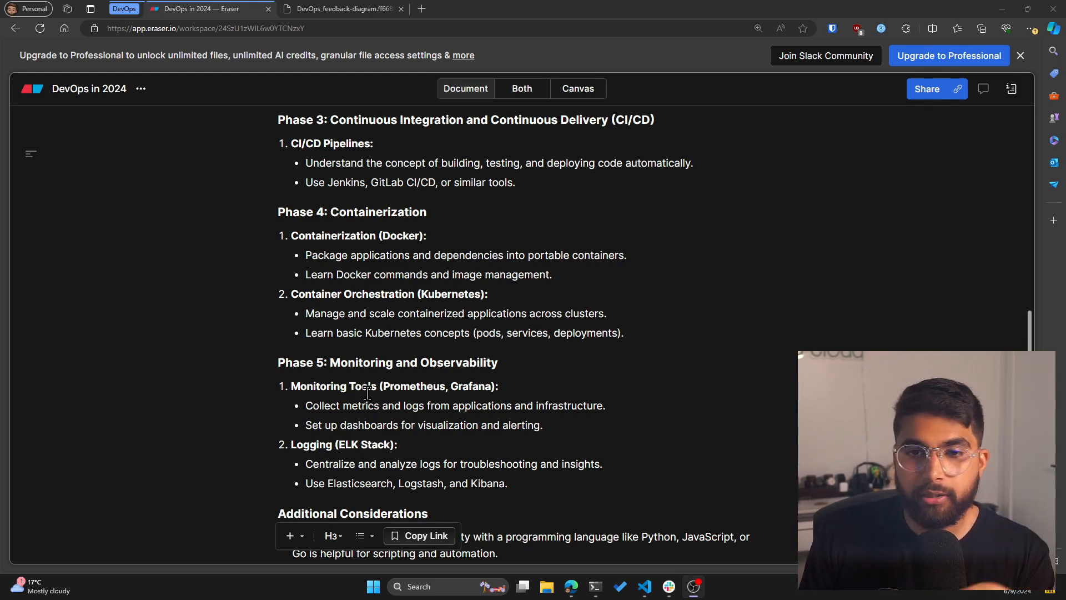
scroll("down", 3)
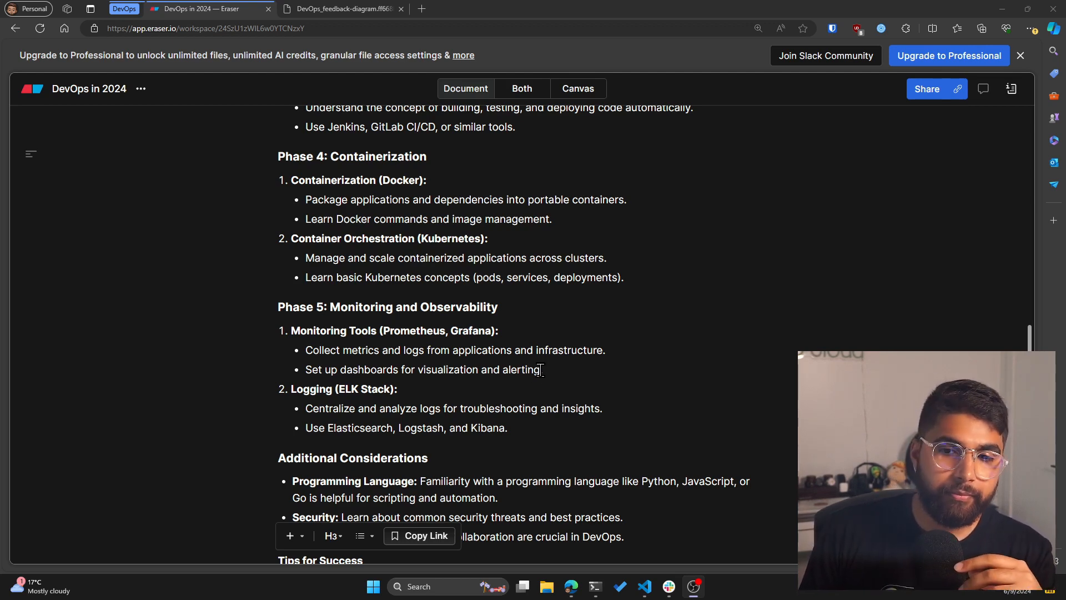
Scroll past the edited Logging item down to Additional Considerations
scroll("down", 3)
type("The ELK stack -")
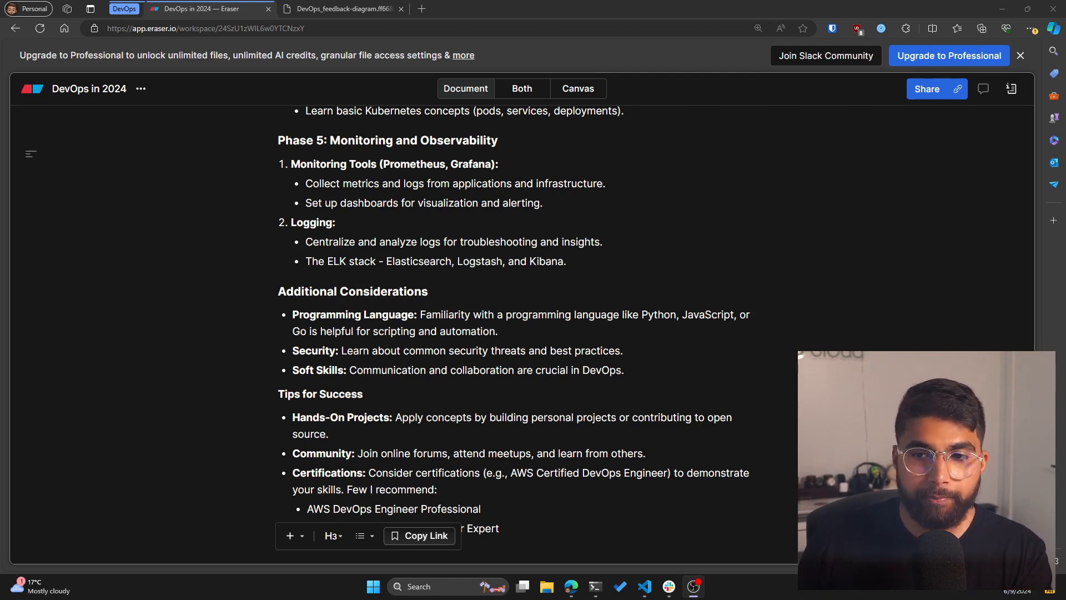
Scroll to the bottom of the roadmap showing Tips for Success and the Important Note
scroll("down", 3)
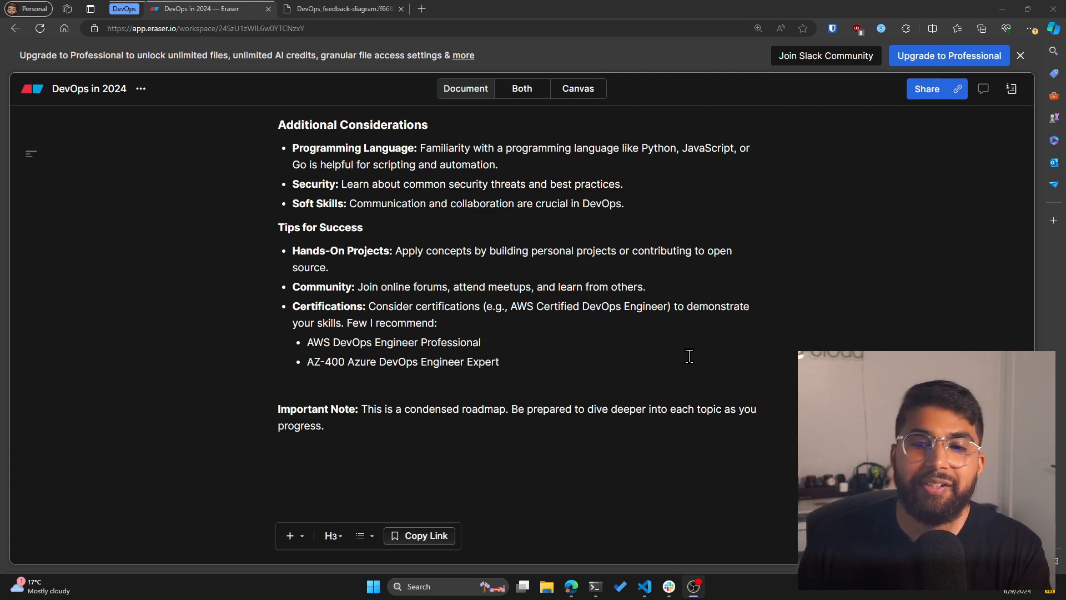
mouse_move(677, 350)
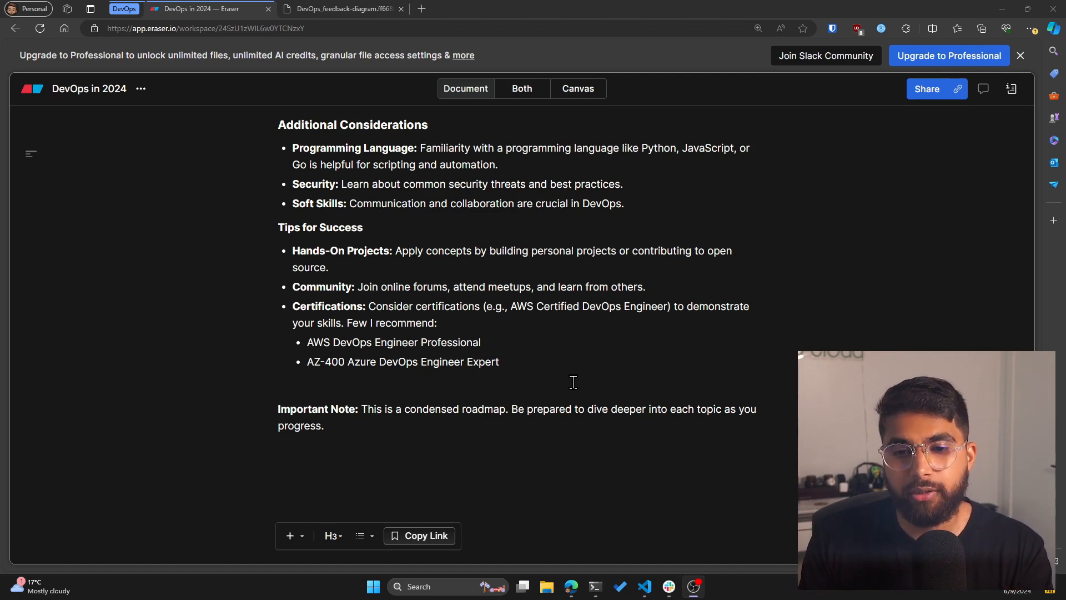
Switch to the Canvas view showing the DevOps mind map with its six branches
left_click(576, 88)
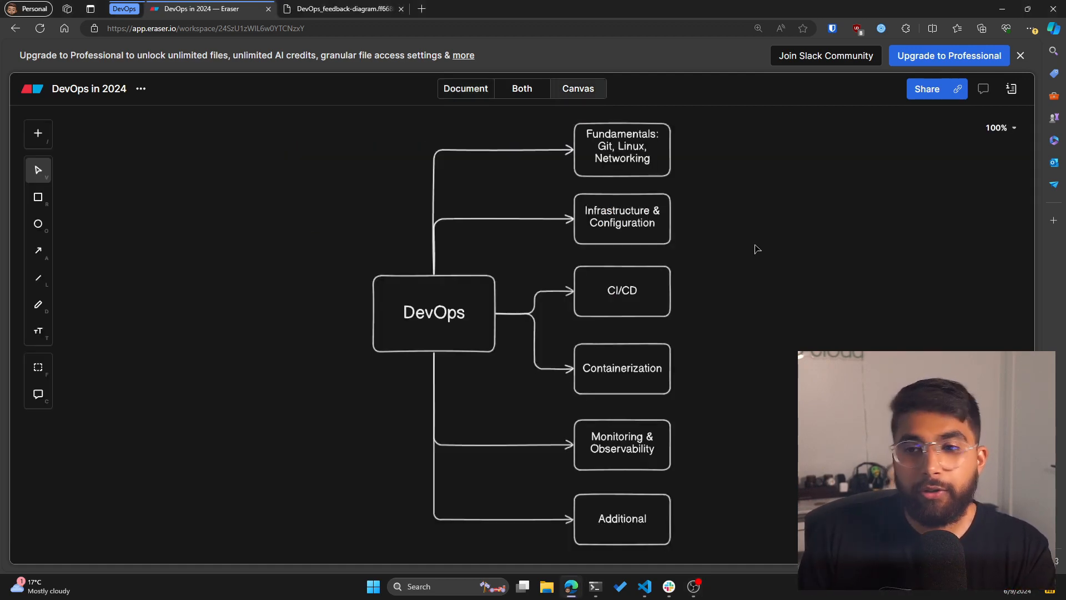
mouse_move(717, 207)
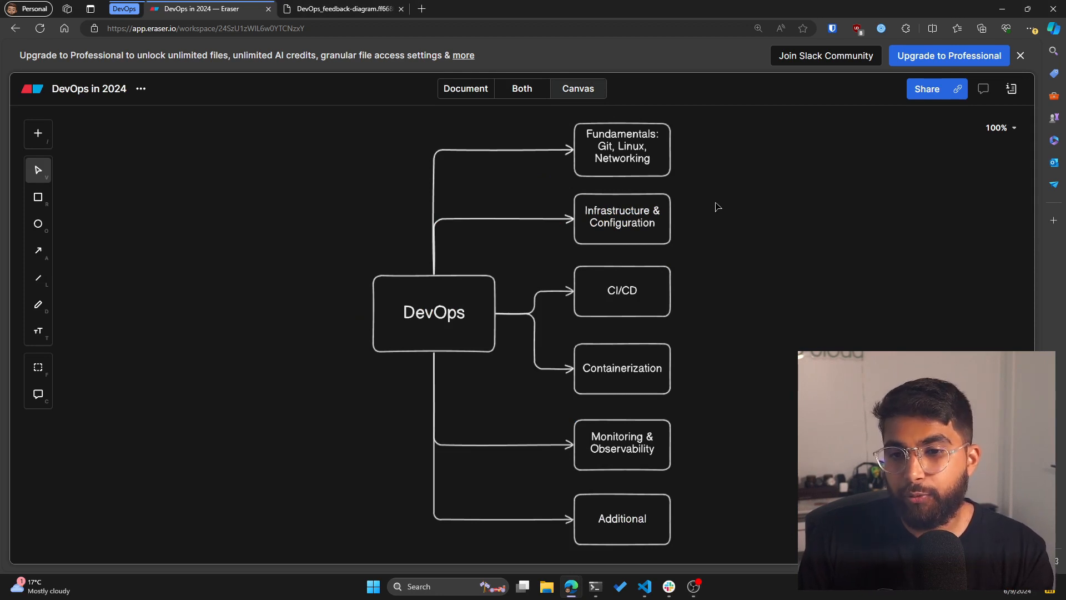
mouse_move(713, 317)
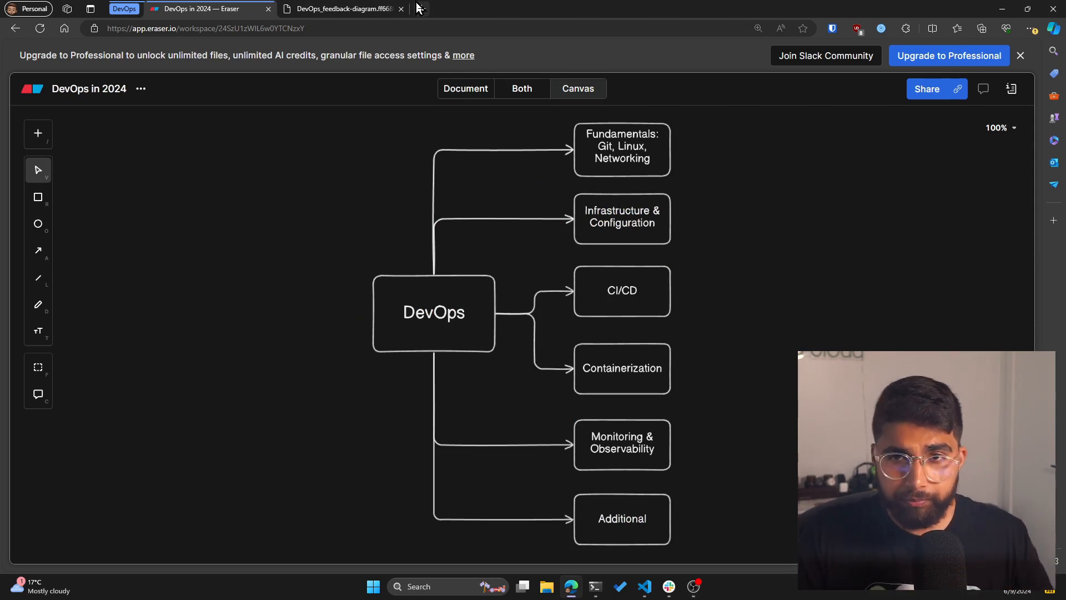
left_click(553, 9)
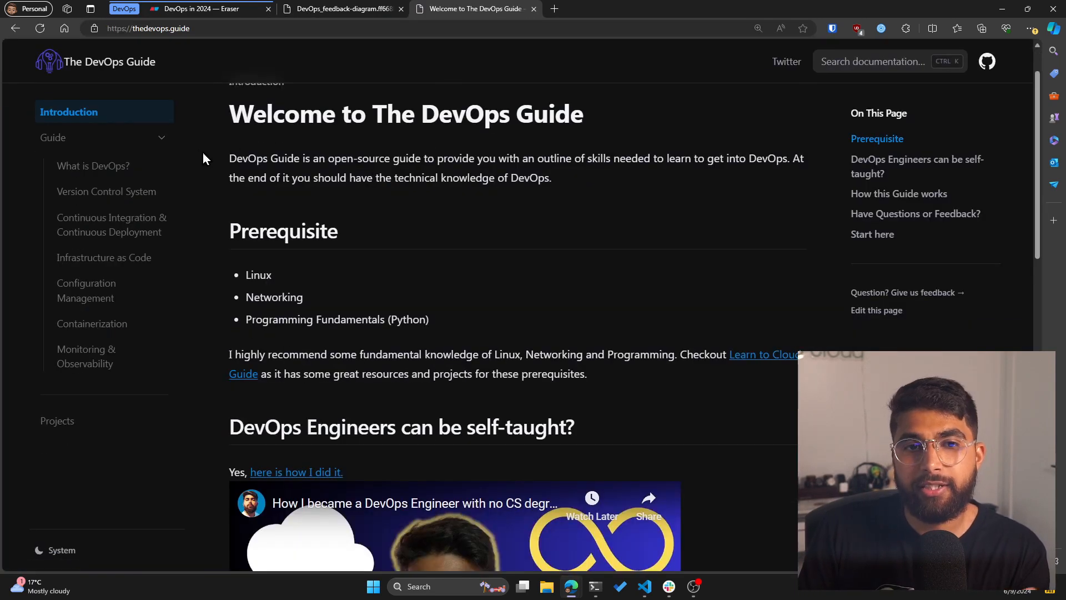
mouse_move(414, 140)
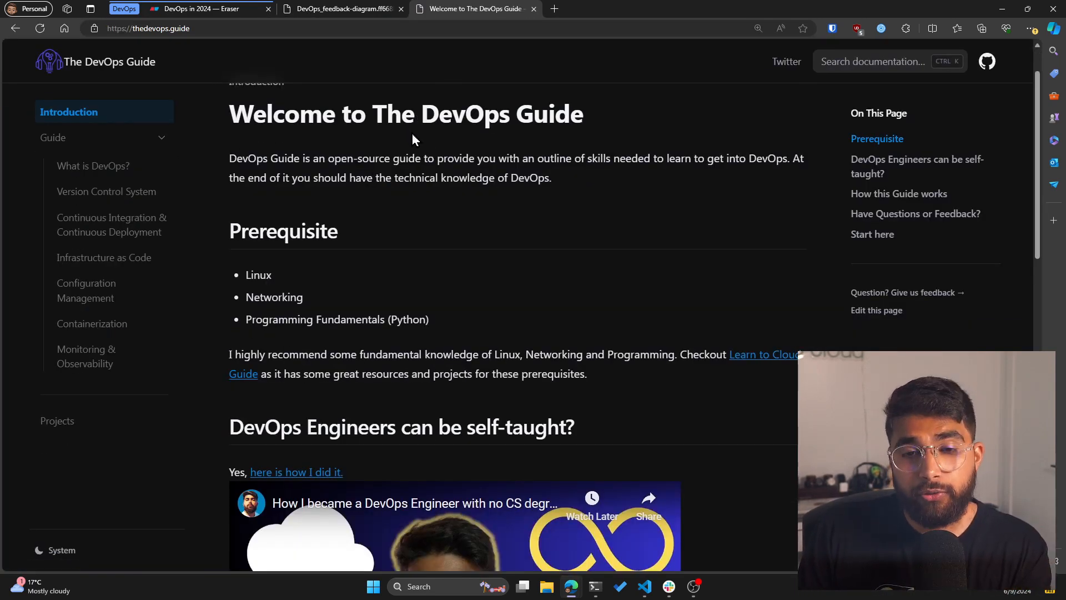
scroll("down", 3)
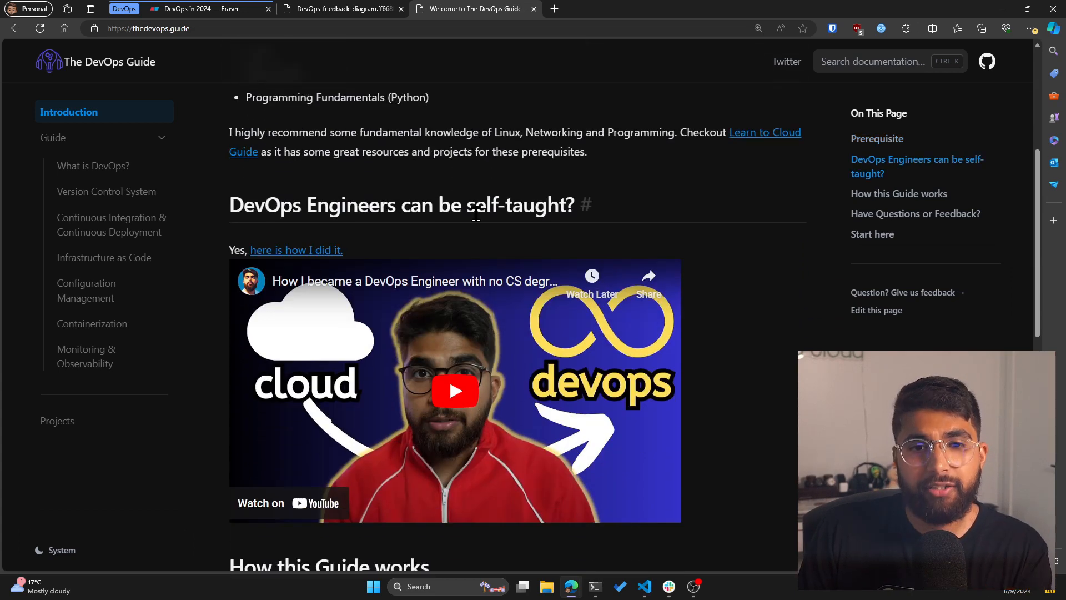
scroll("down", 3)
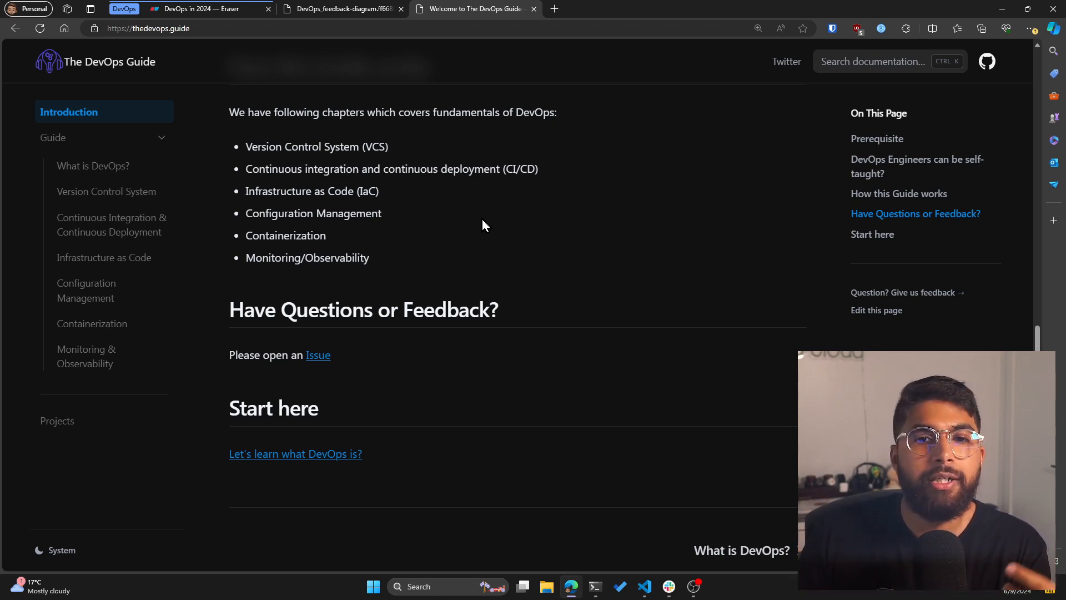
scroll("up", 3)
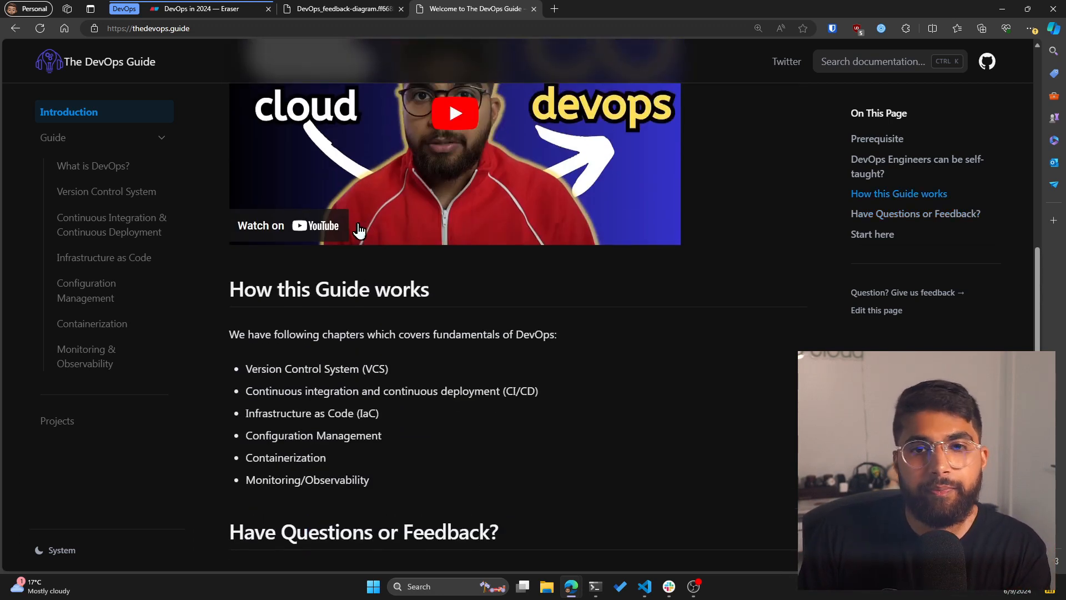
scroll("up", 3)
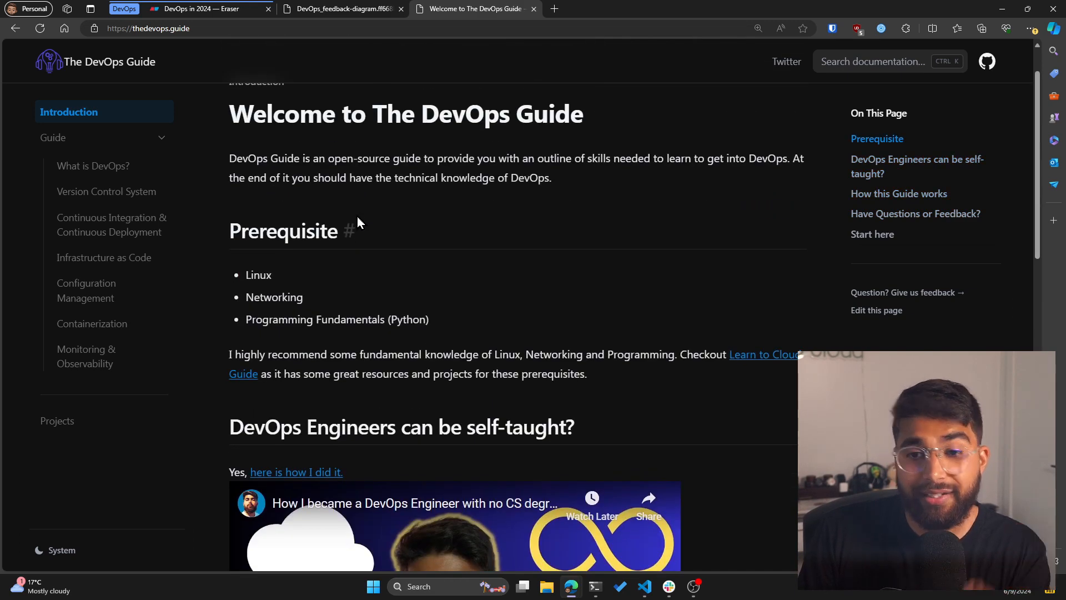